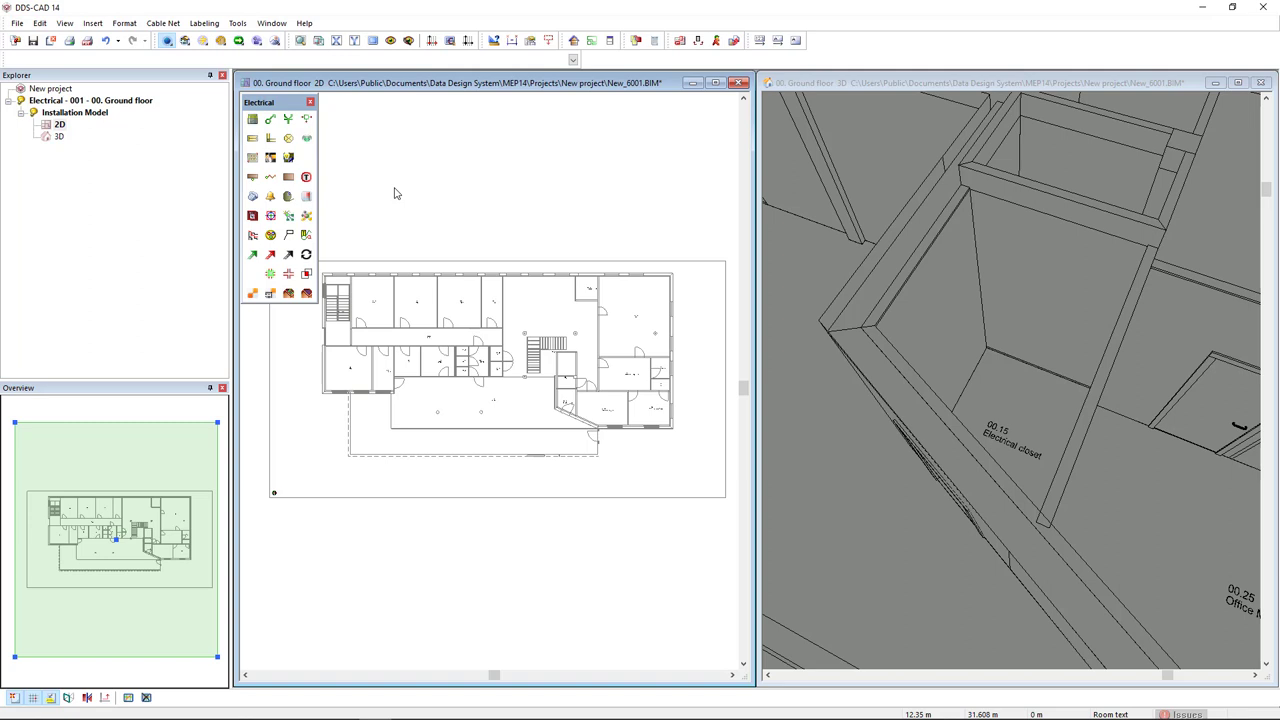
pyautogui.moveTo(1020, 444)
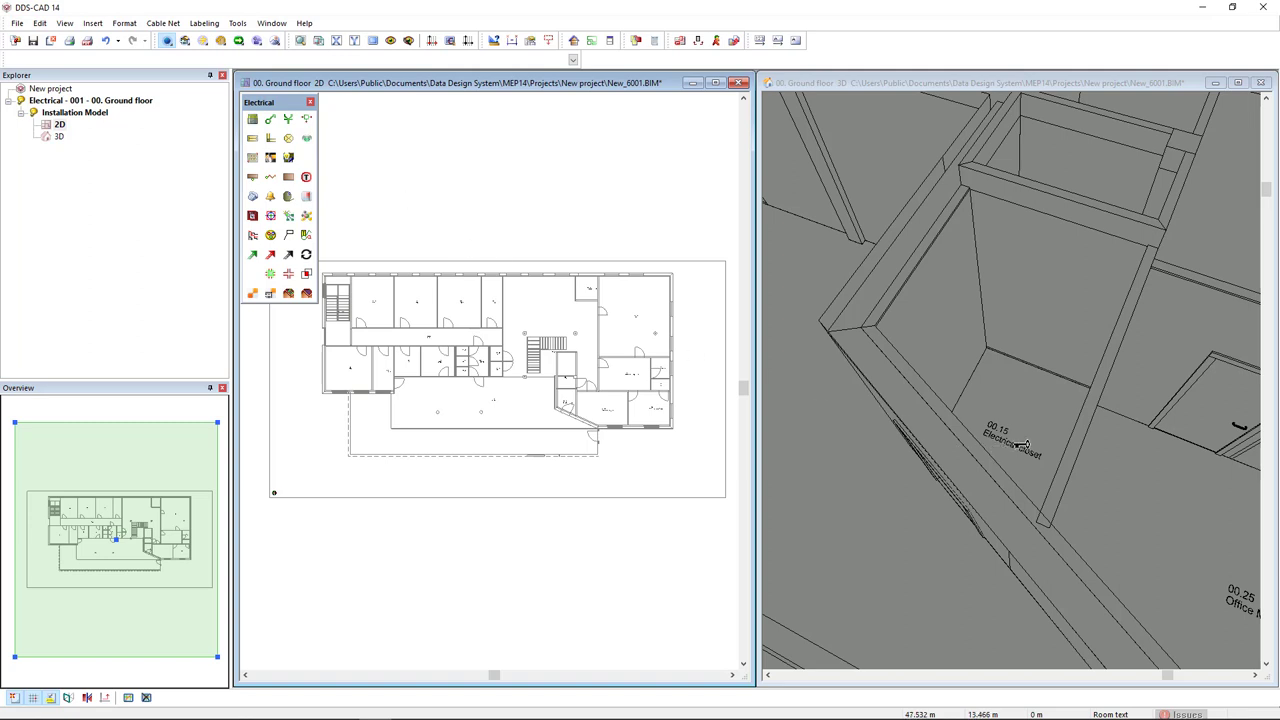
pyautogui.moveTo(1004, 456)
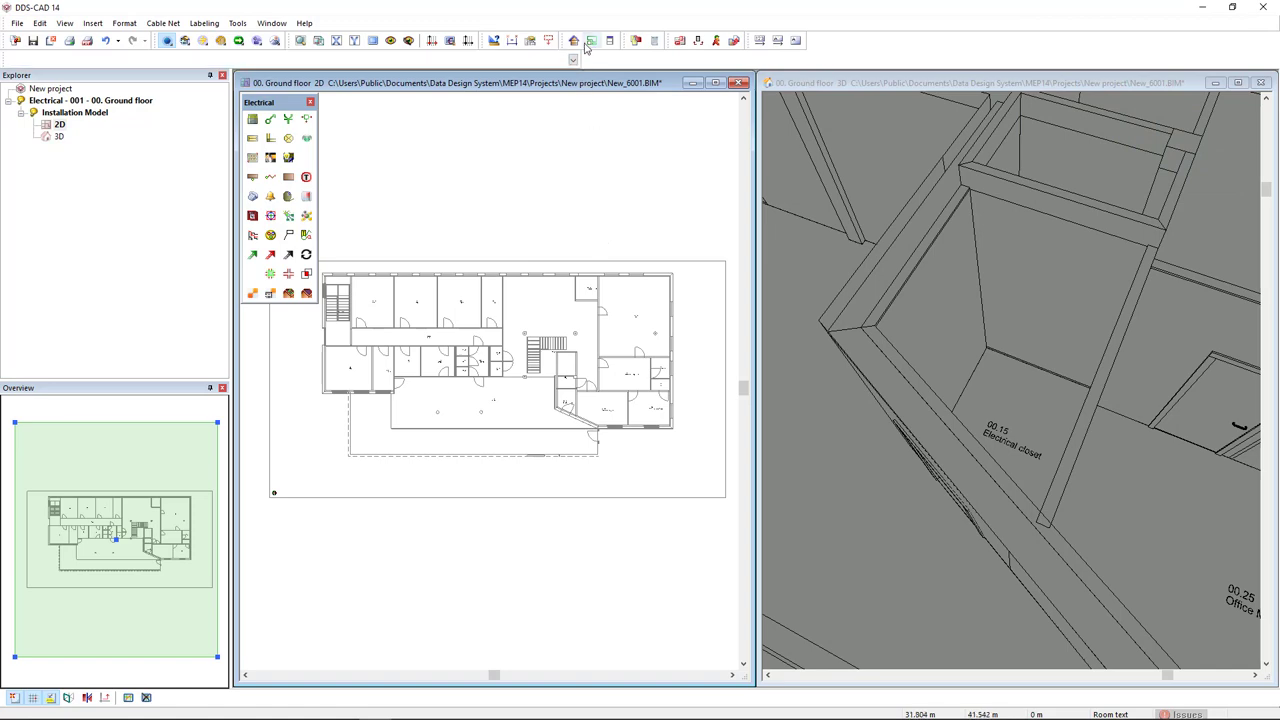
# - Locate room 00.15 Electrical closet via Storey properties and zoom the plan onto it
pyautogui.click(590, 40)
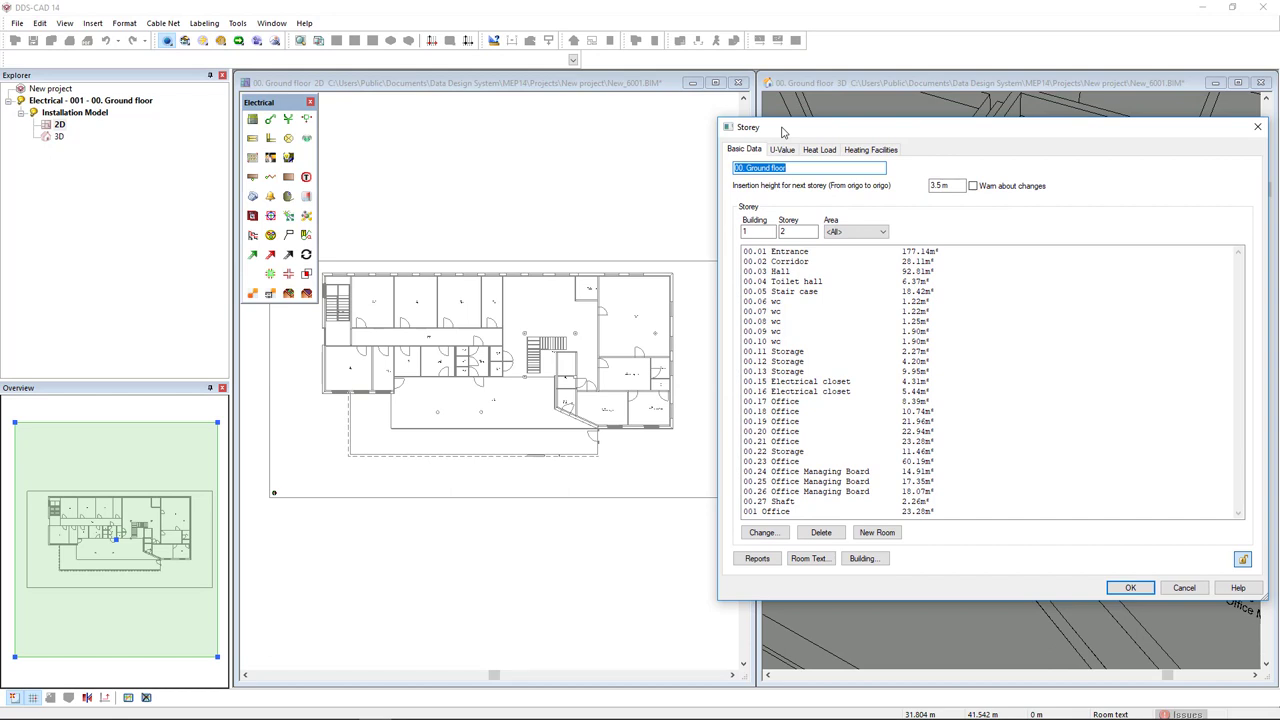
pyautogui.click(800, 380)
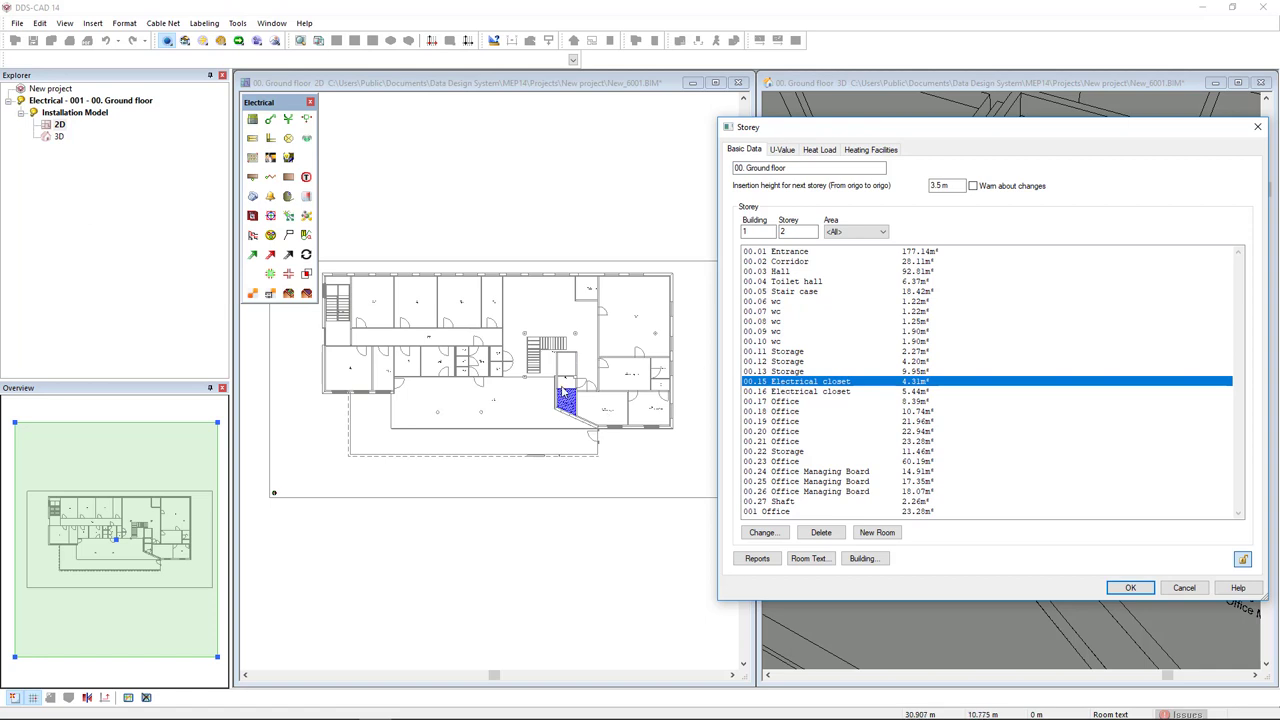
pyautogui.moveTo(568, 392)
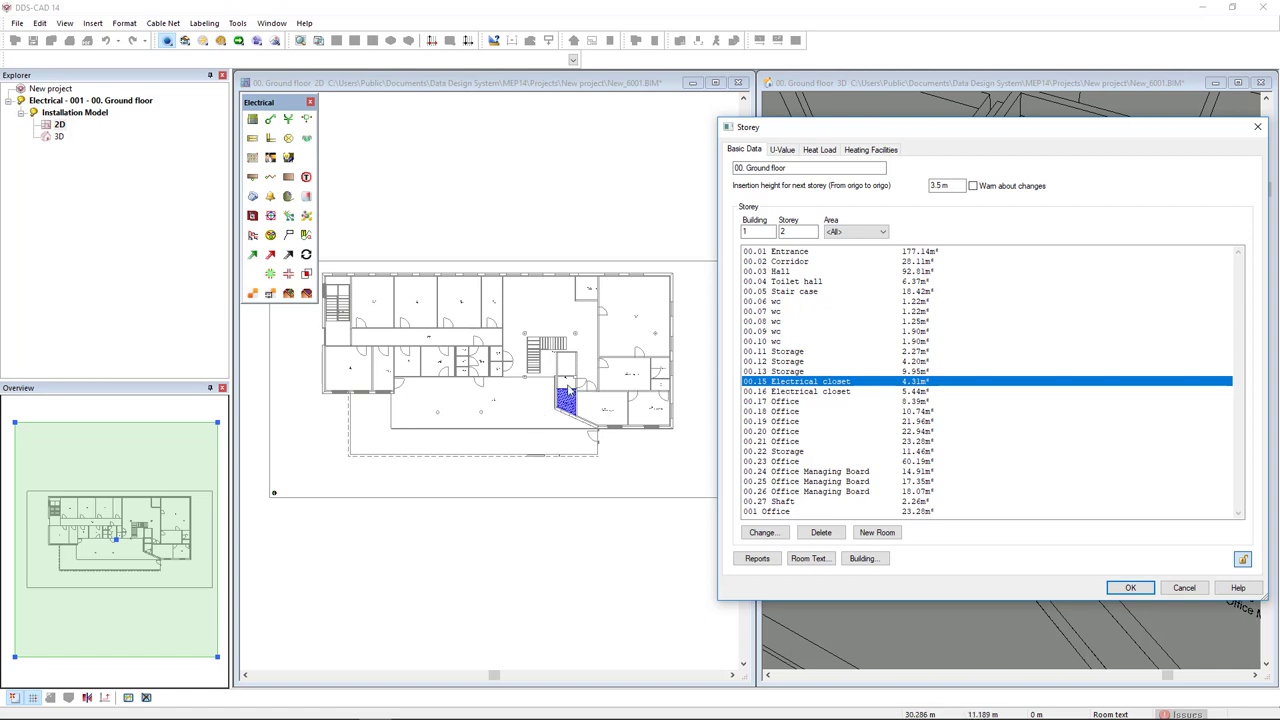
pyautogui.moveTo(584, 392)
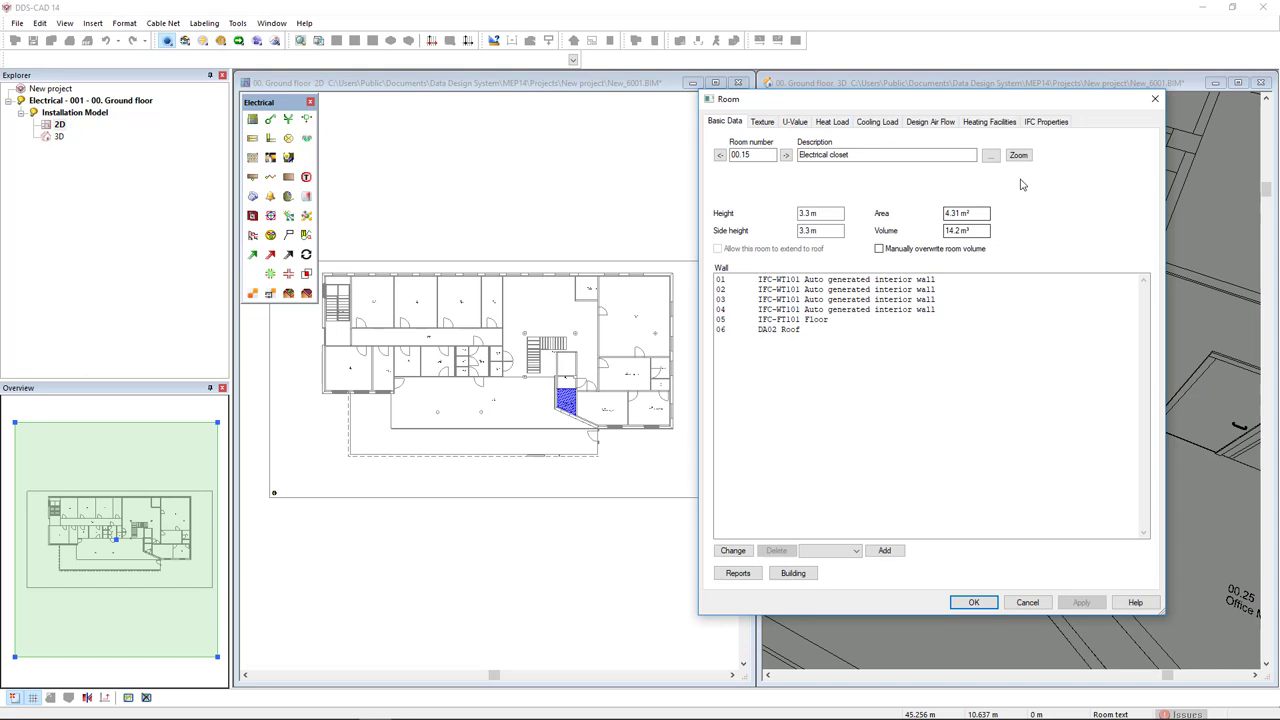
pyautogui.click(1018, 156)
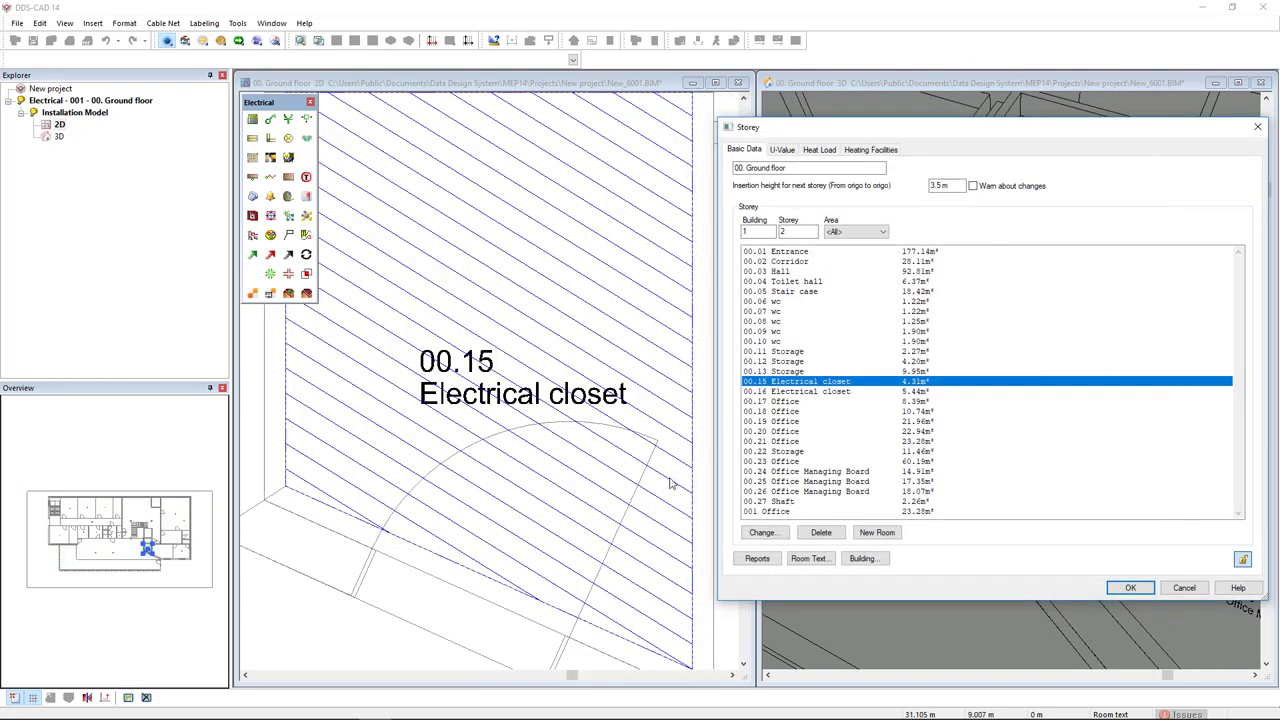
pyautogui.click(1130, 588)
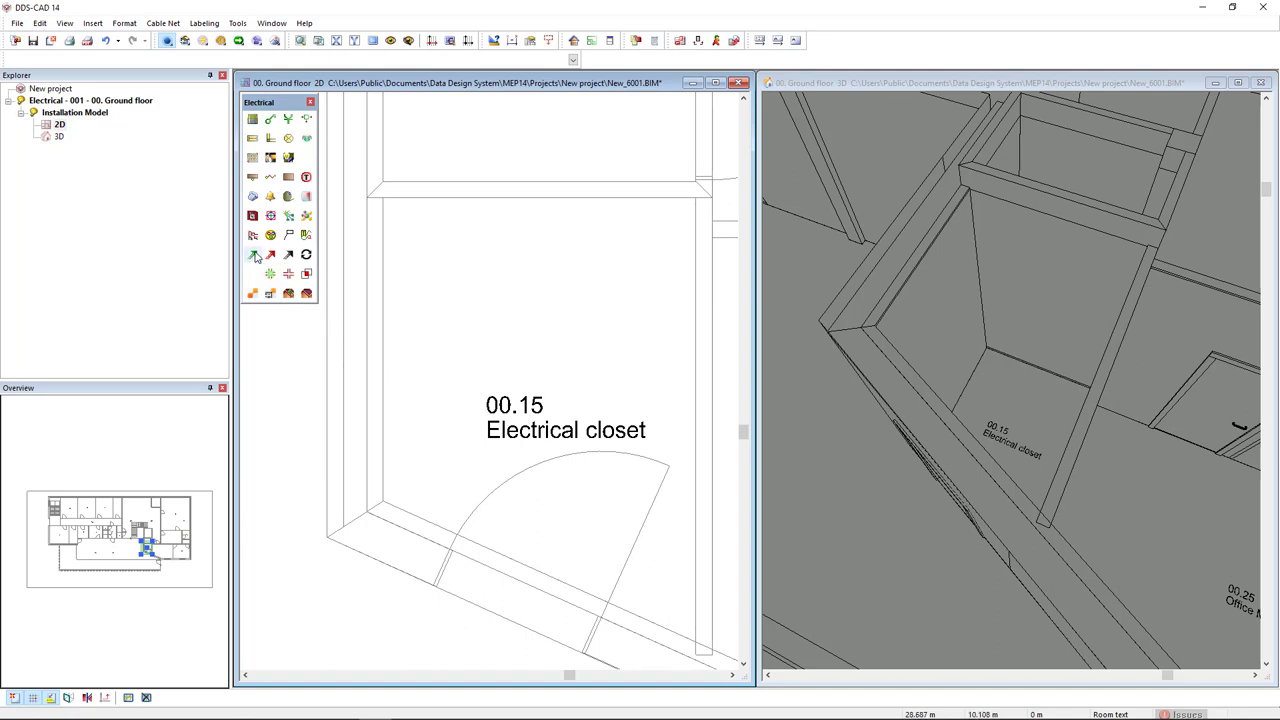
# - Route a cable ladder at 1.5 m start mounting height along the closet's top and left walls
pyautogui.click(252, 254)
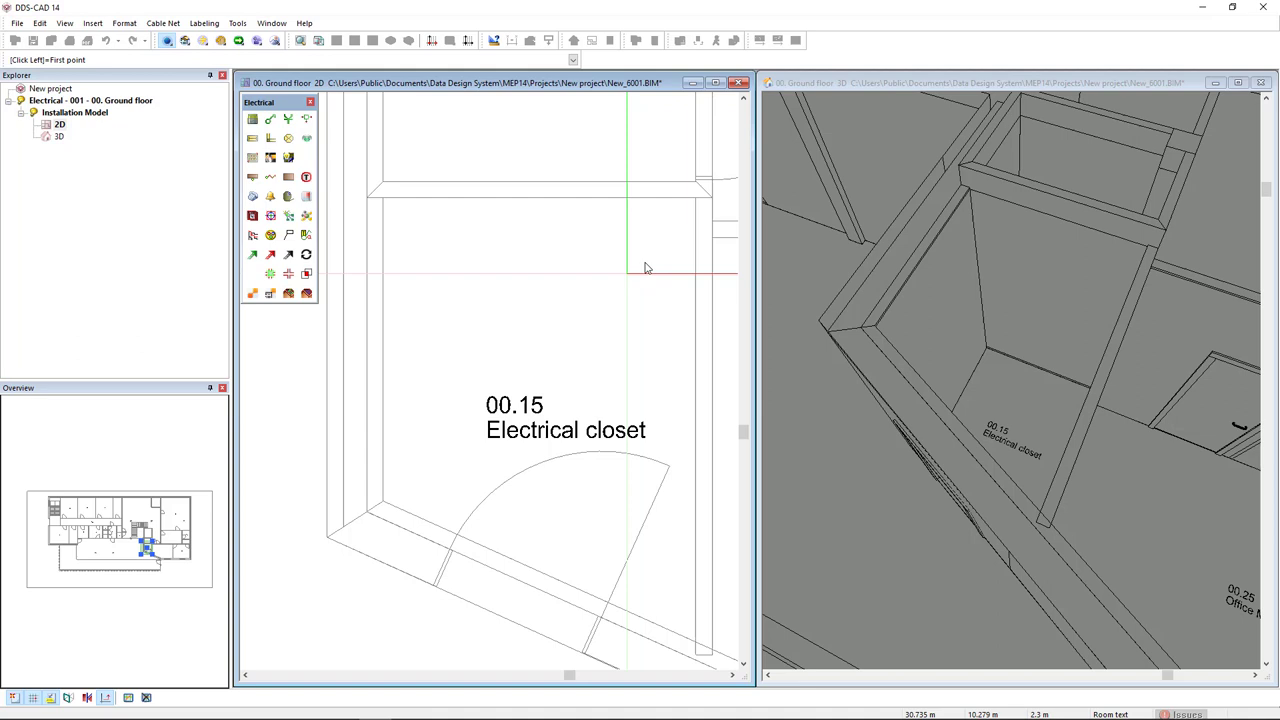
pyautogui.moveTo(696, 200)
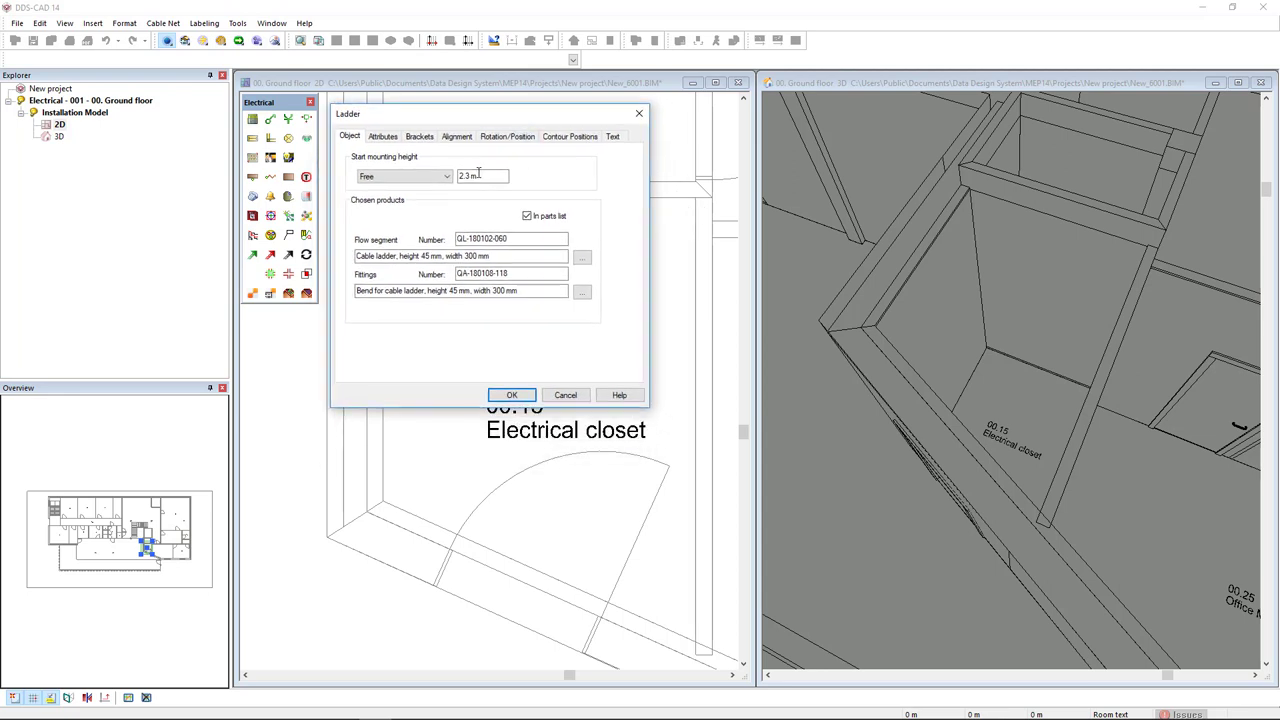
pyautogui.tripleClick(484, 176)
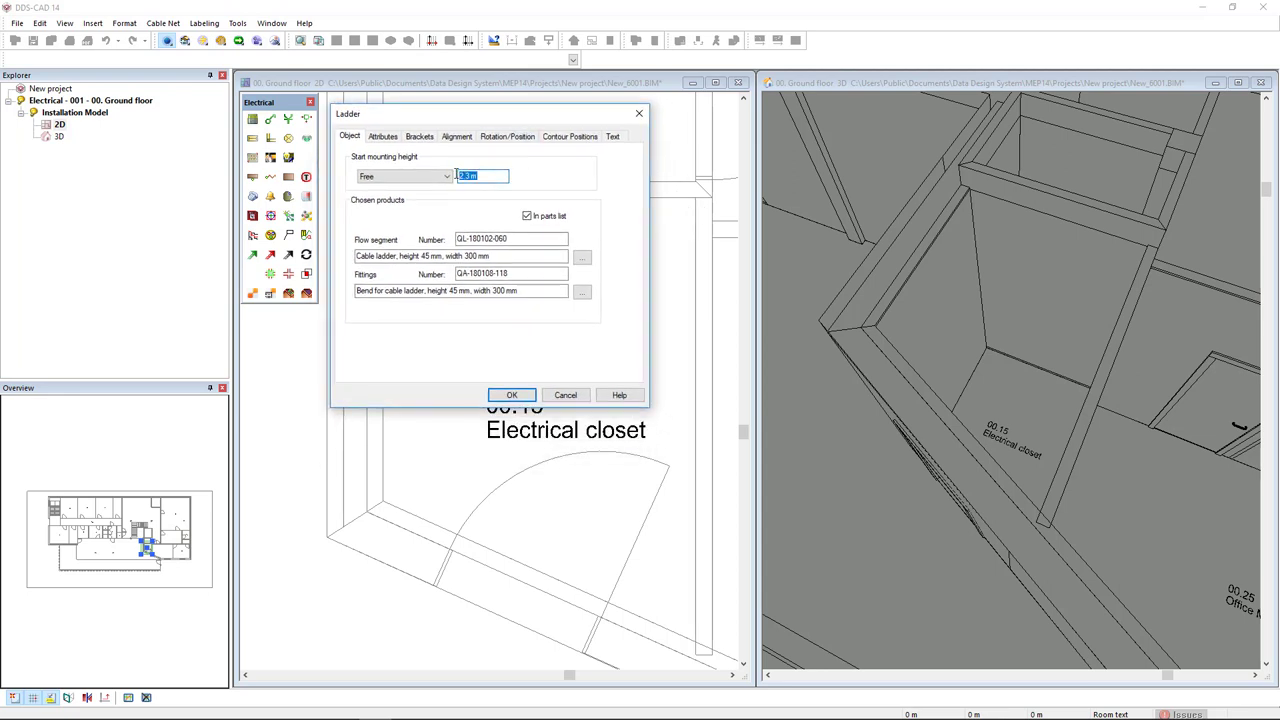
pyautogui.write('1.5')
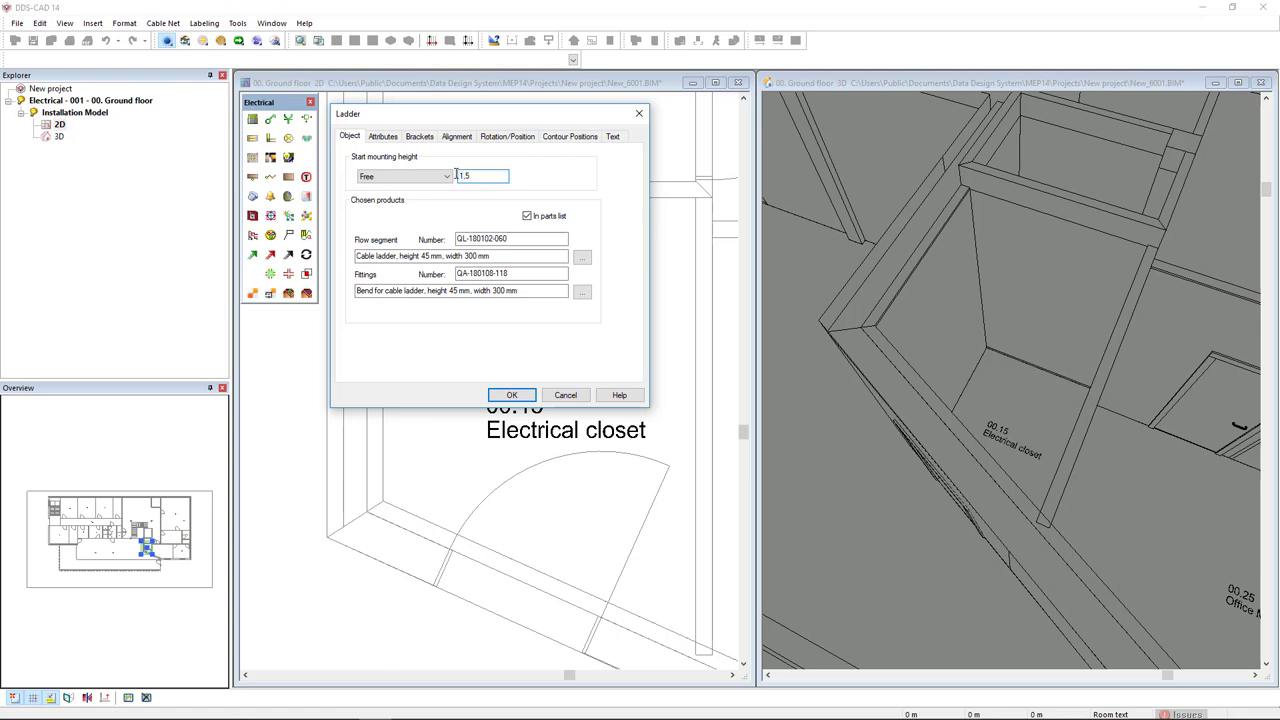
pyautogui.click(512, 394)
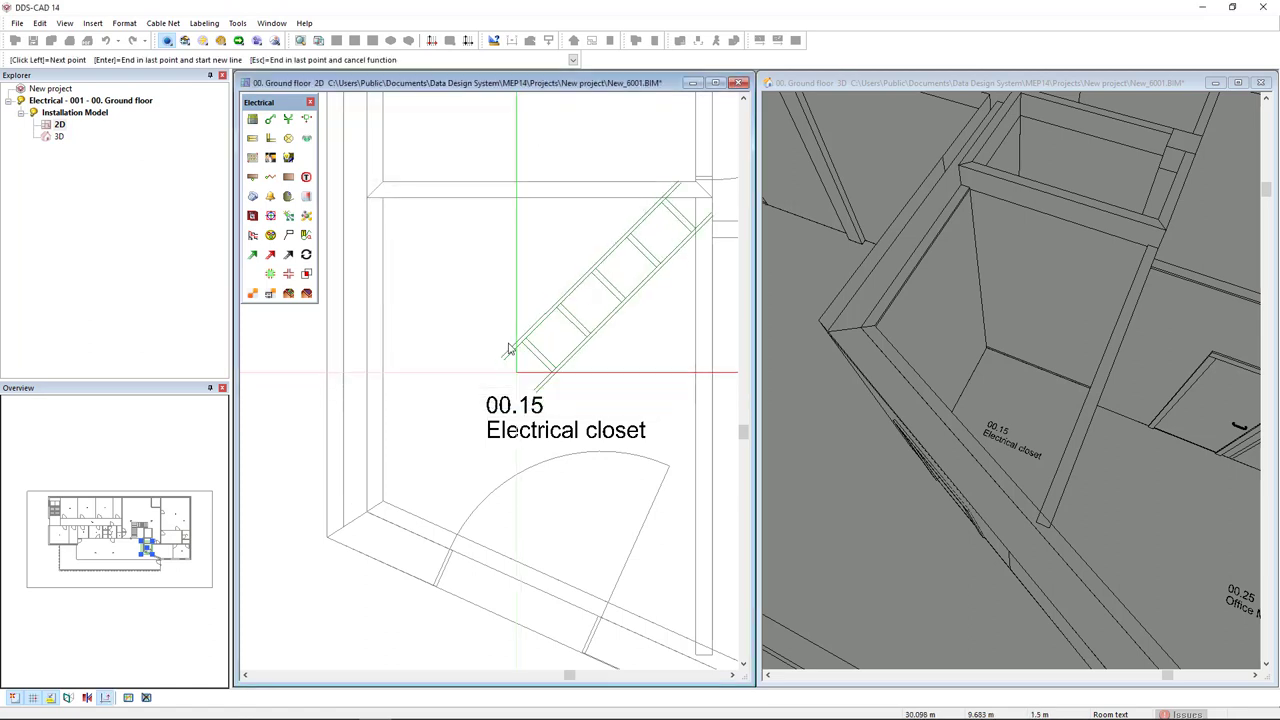
pyautogui.click(500, 204)
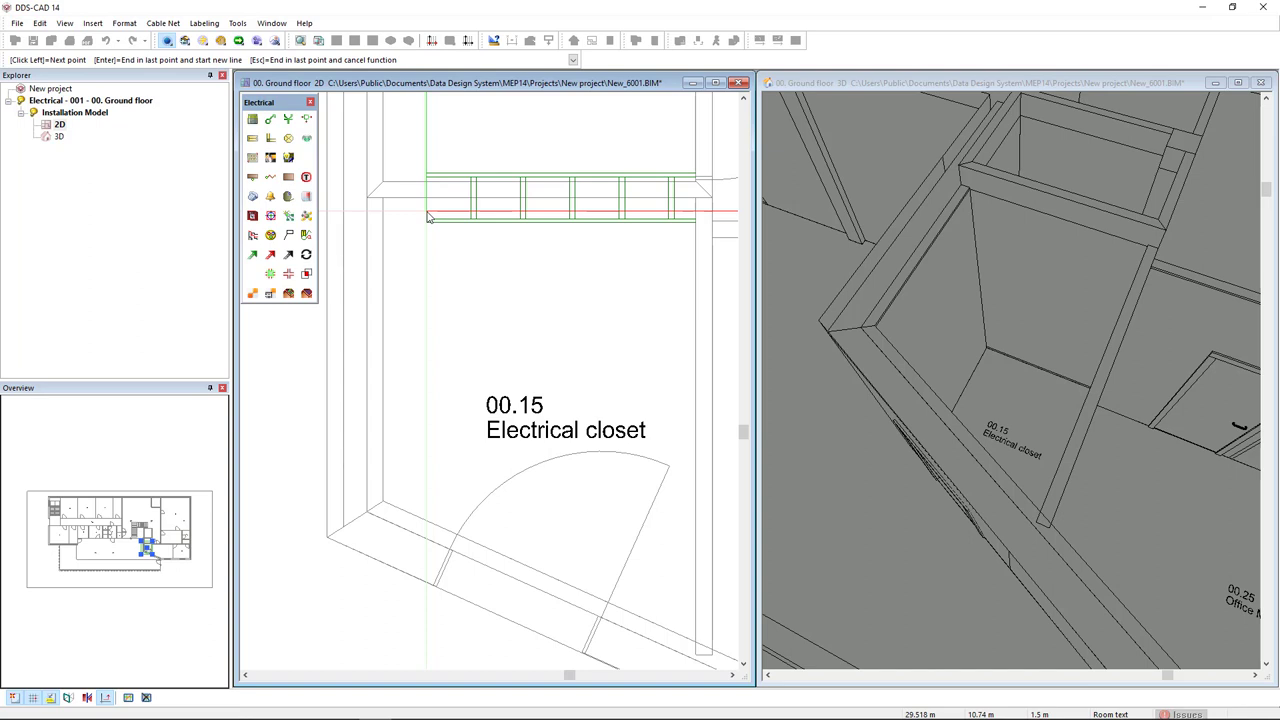
pyautogui.rightClick(428, 216)
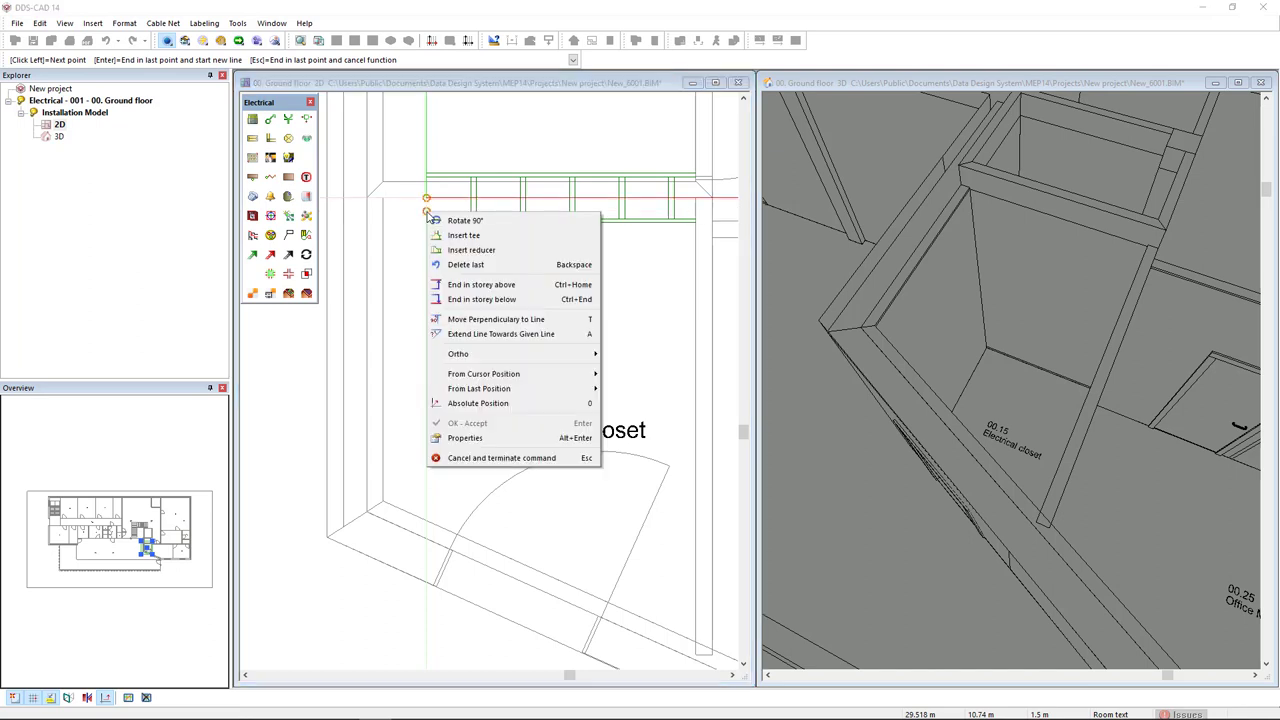
pyautogui.moveTo(464, 220)
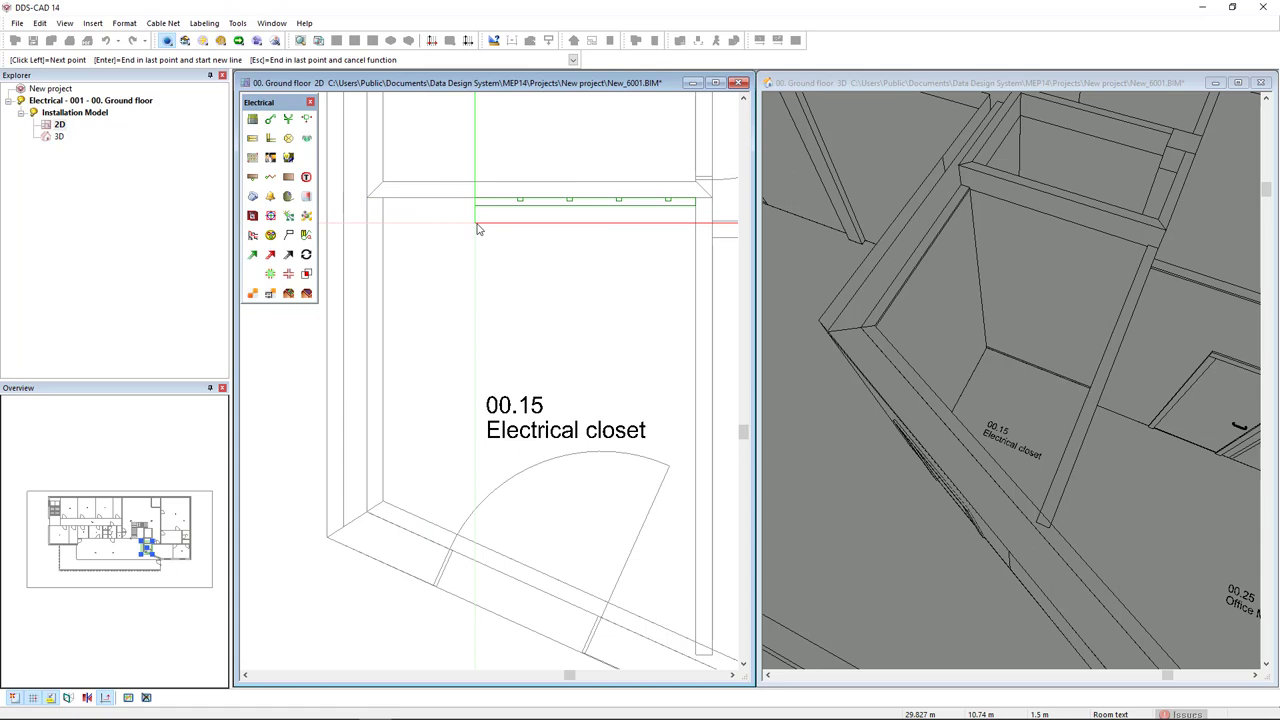
pyautogui.moveTo(384, 198)
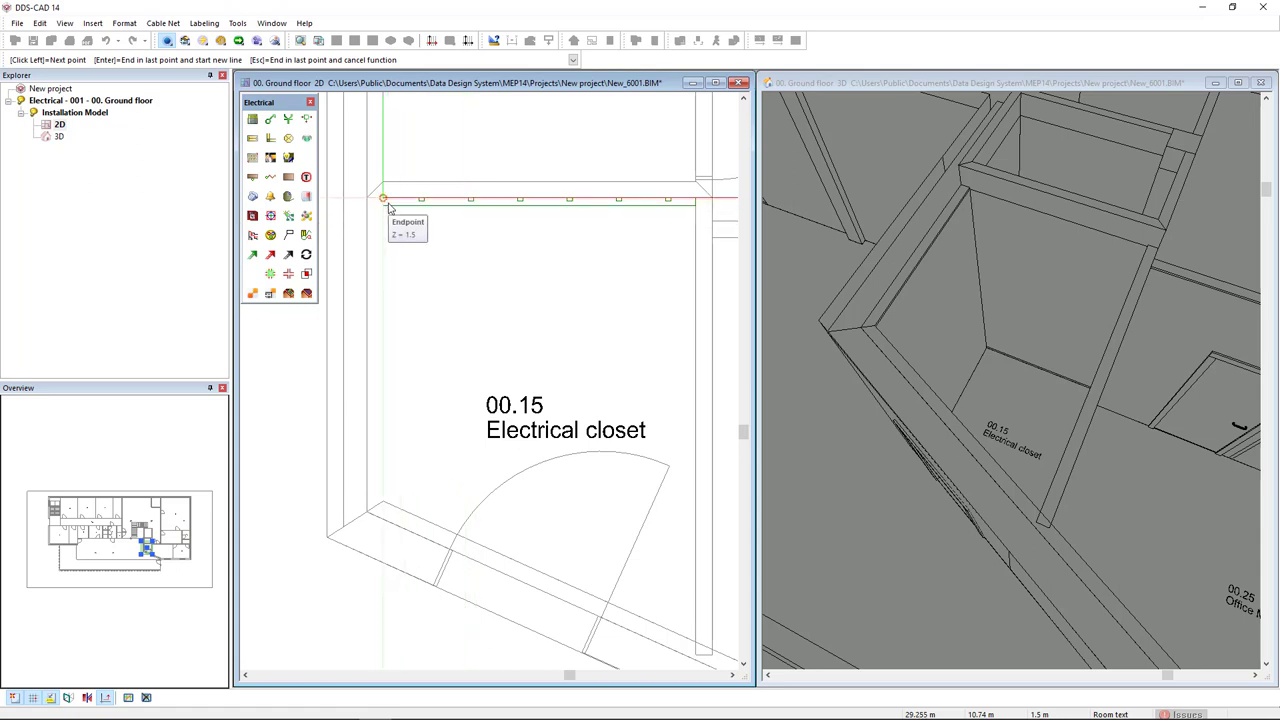
pyautogui.click(384, 198)
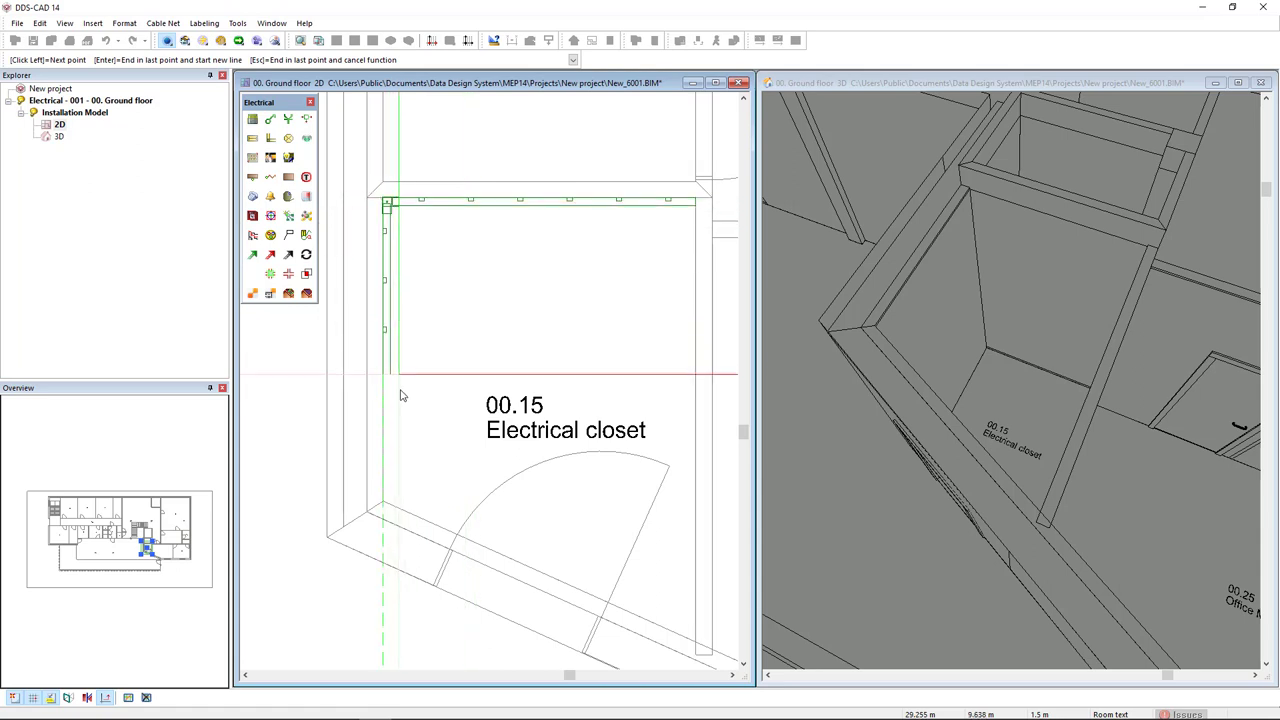
pyautogui.moveTo(384, 500)
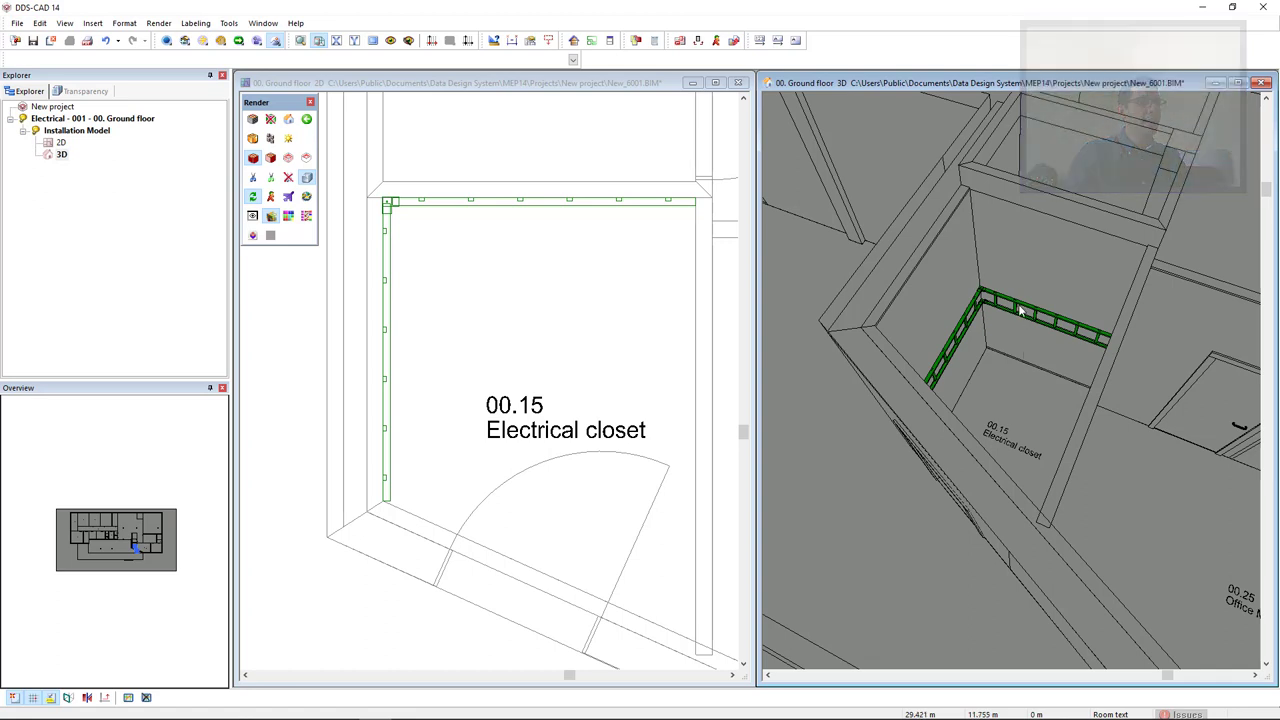
# - Select the newly placed cable ladder in the 3D view
pyautogui.click(1020, 310)
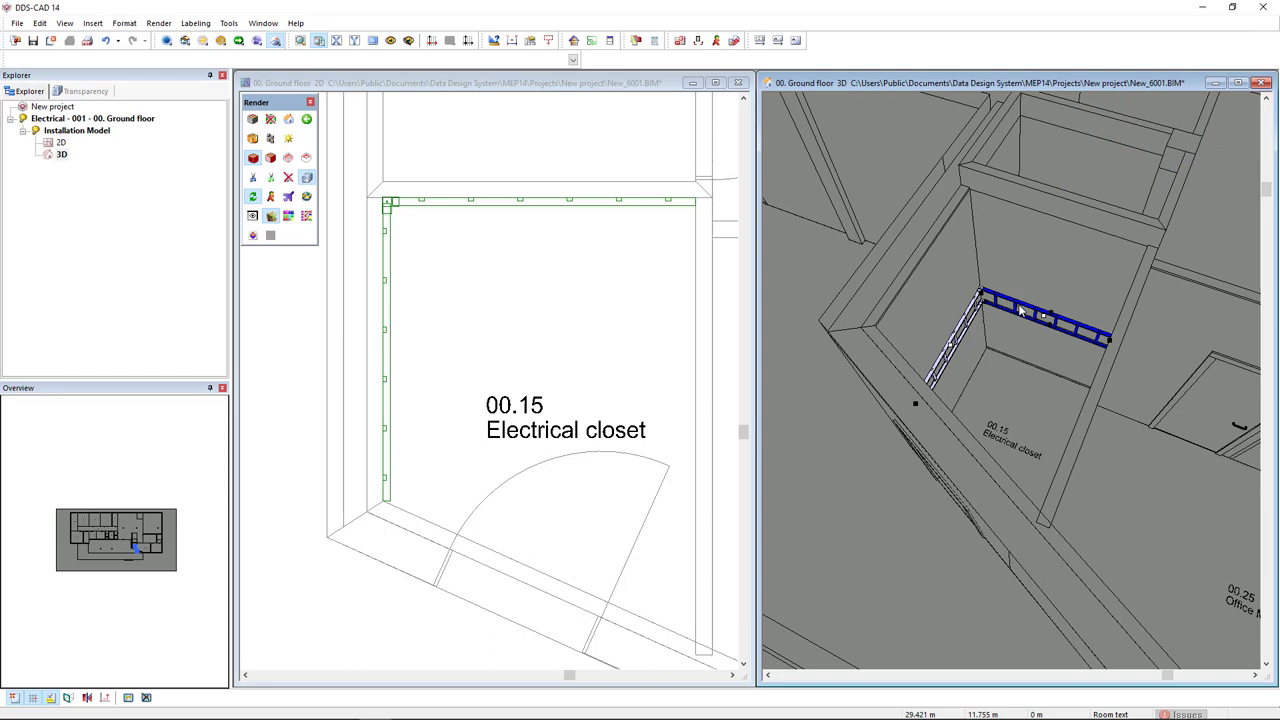
# - Insert a tee into the closet ladder with its exit set to Other side
pyautogui.rightClick(1020, 310)
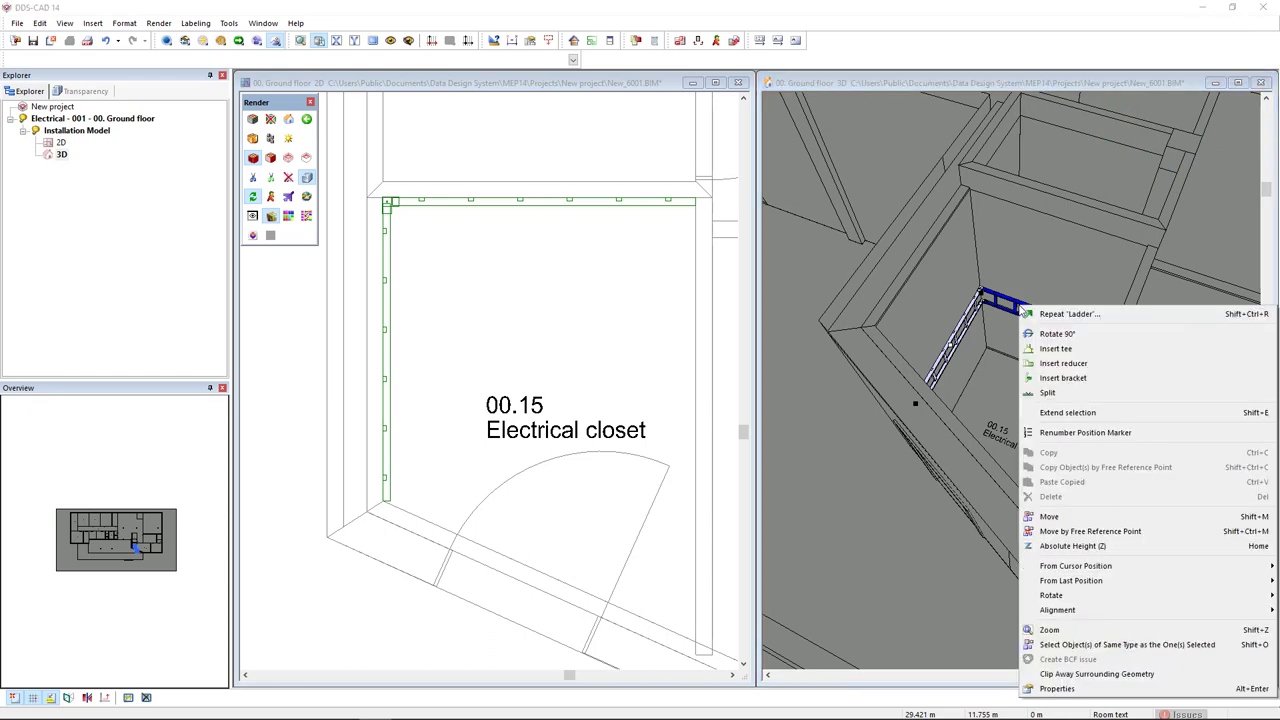
pyautogui.moveTo(1056, 348)
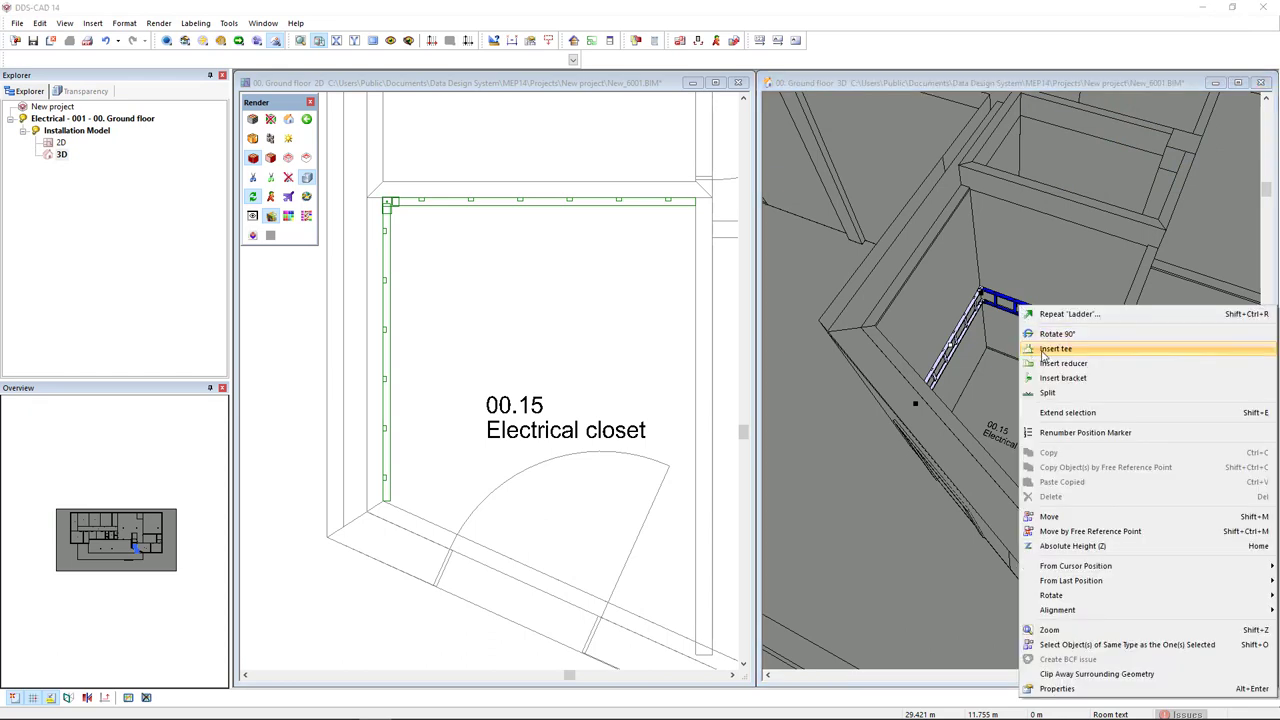
pyautogui.moveTo(1106, 356)
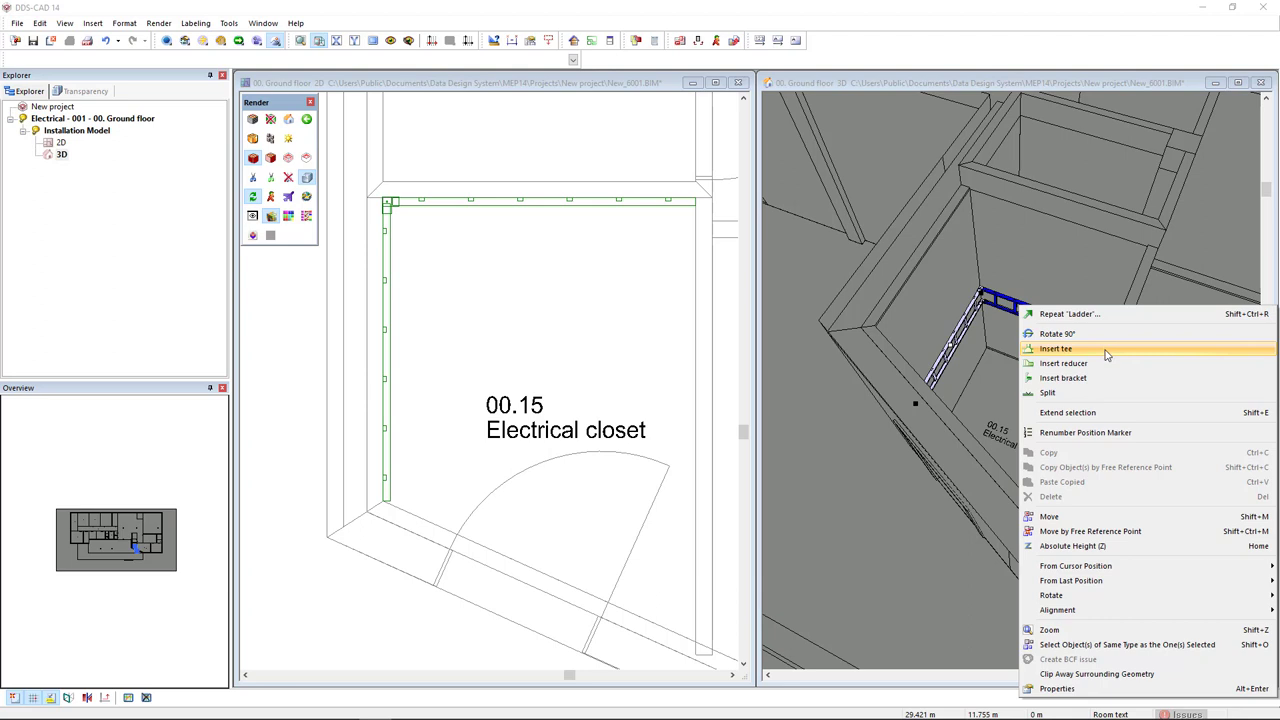
pyautogui.click(1056, 348)
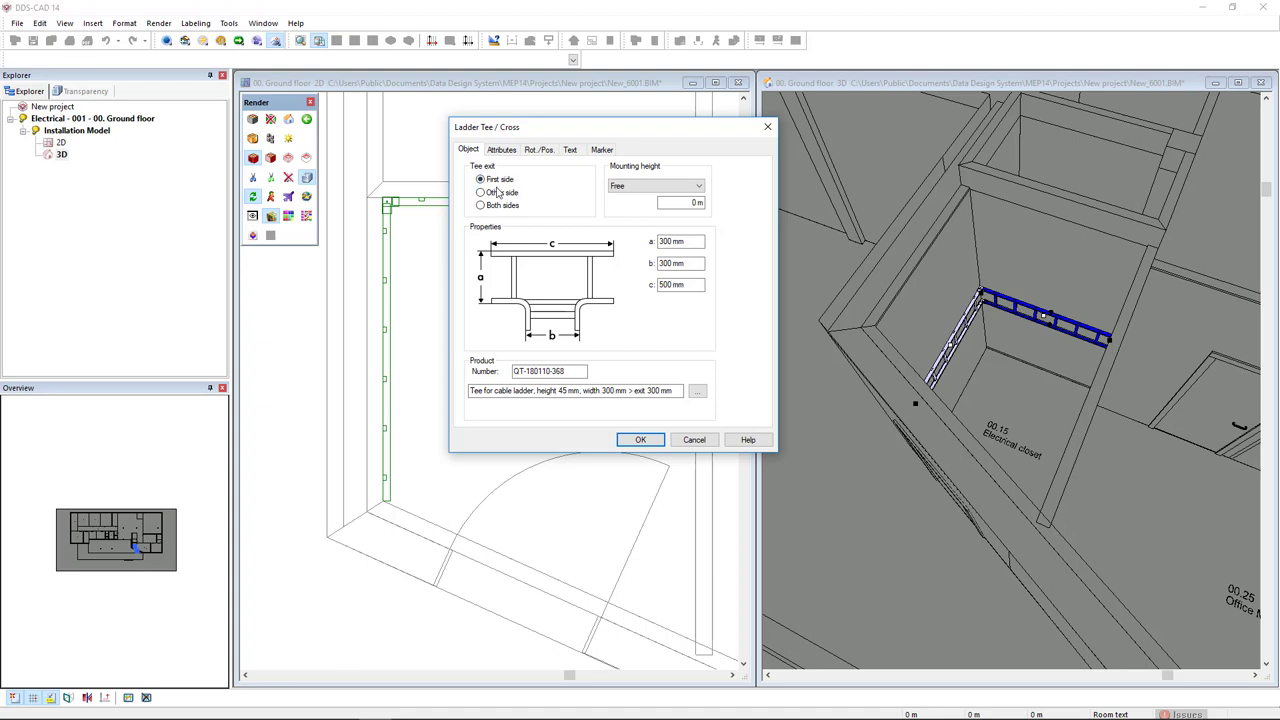
pyautogui.moveTo(496, 212)
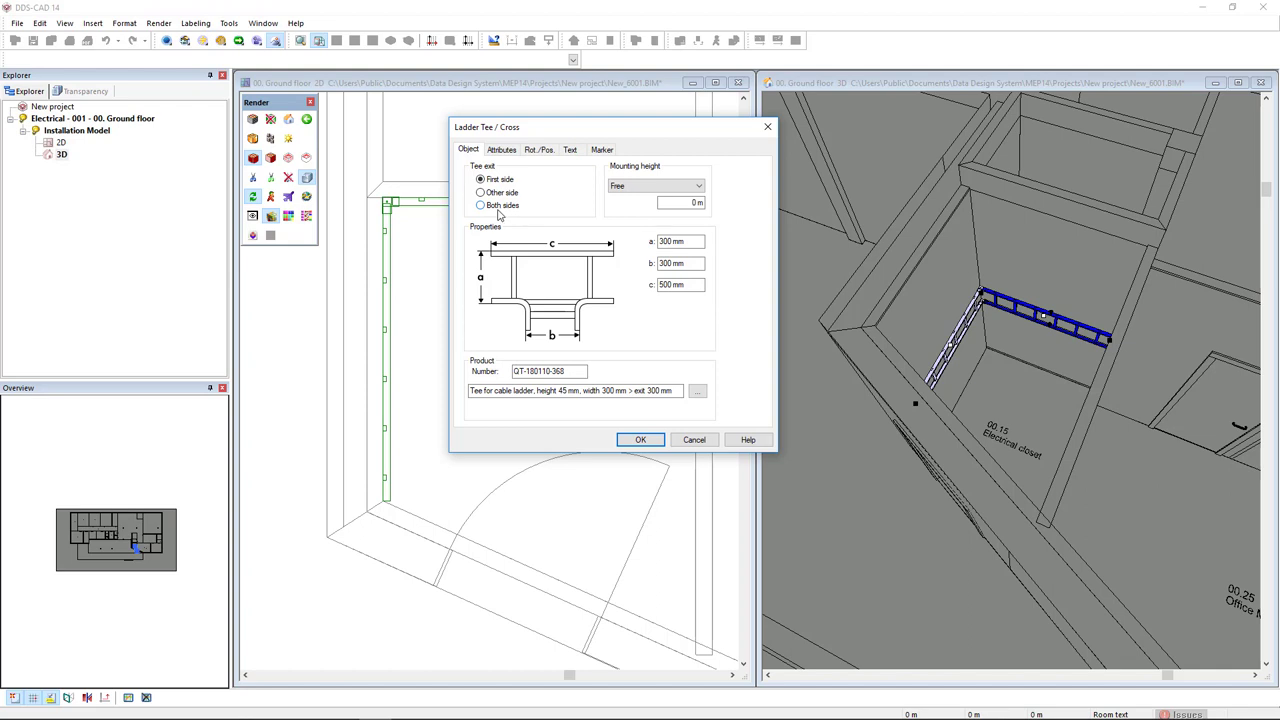
pyautogui.click(480, 204)
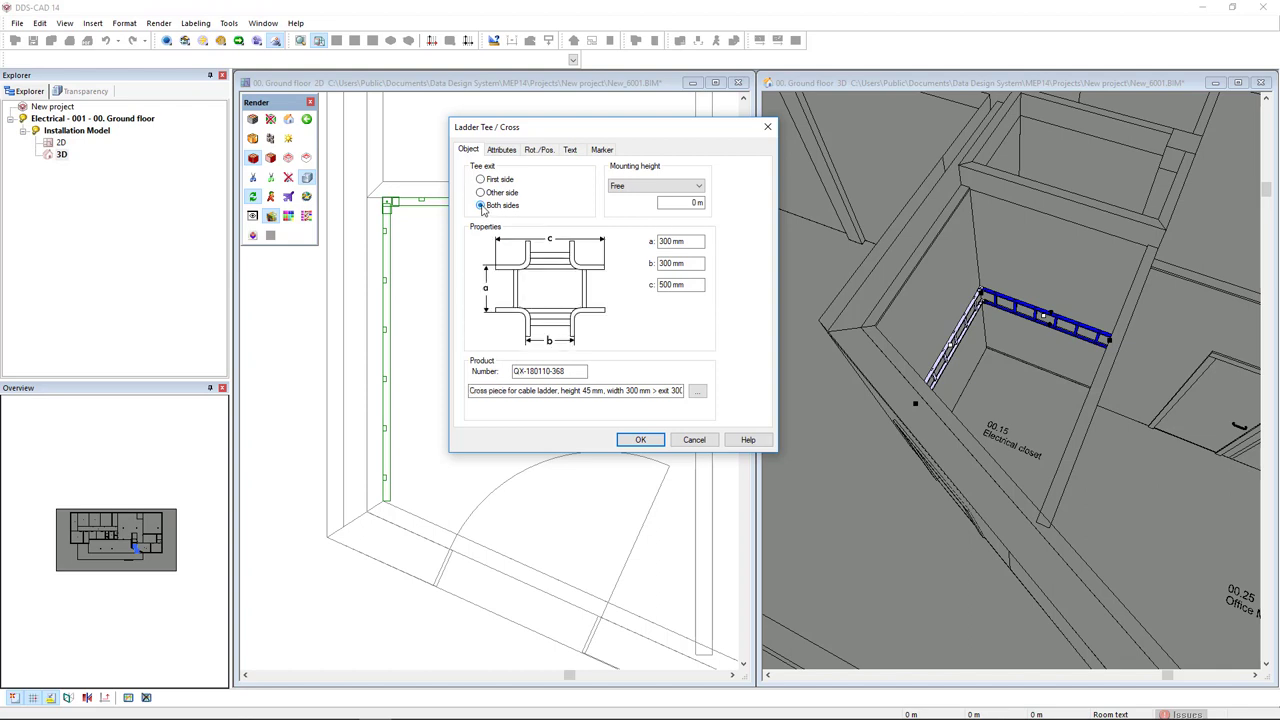
pyautogui.click(480, 192)
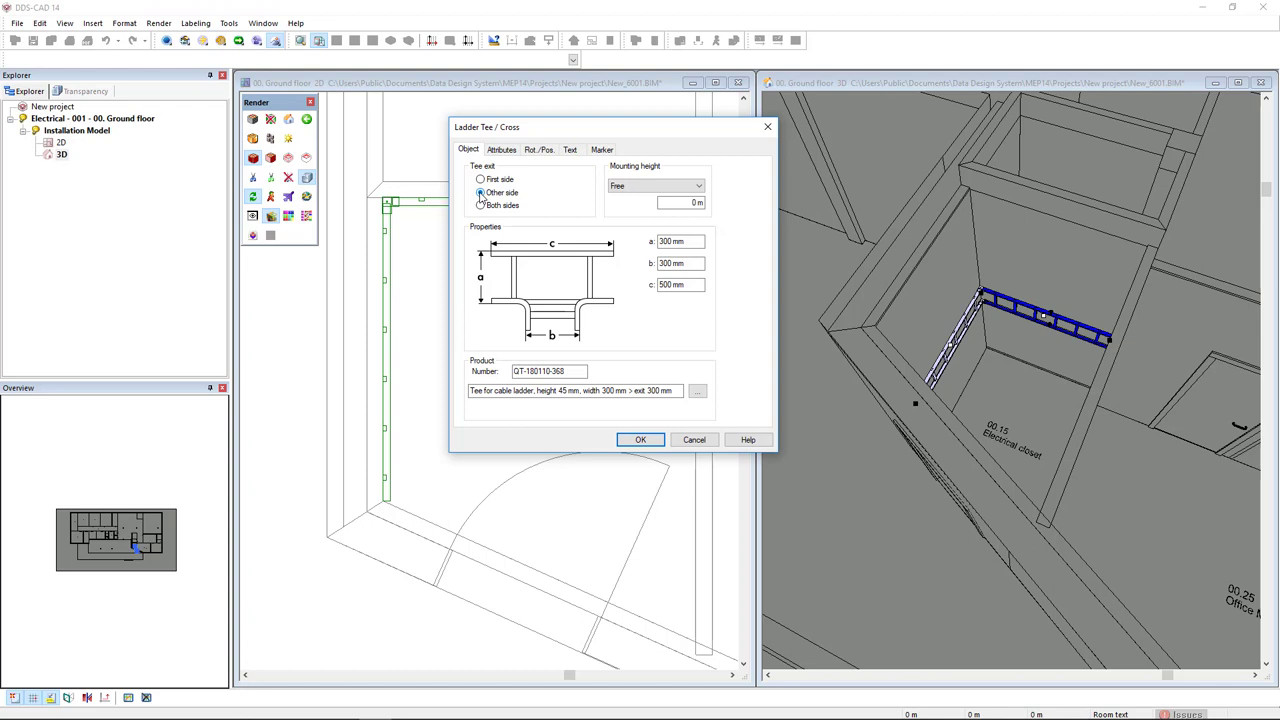
pyautogui.click(480, 192)
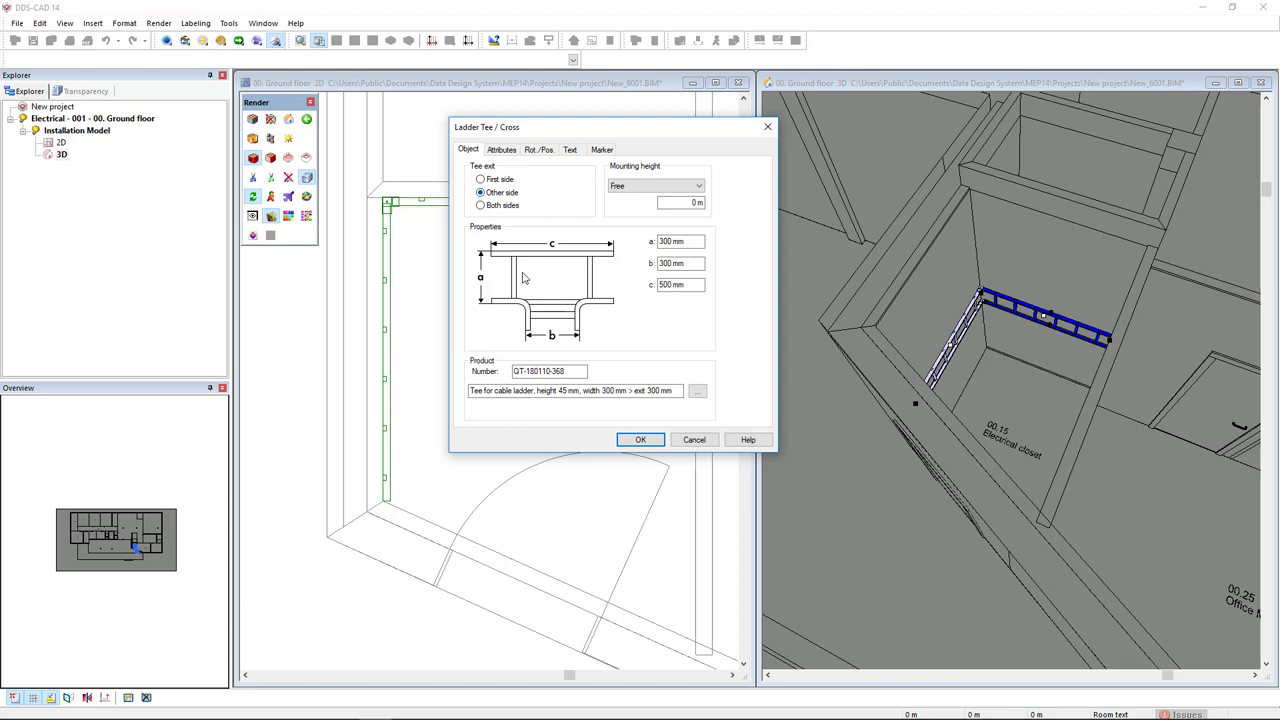
pyautogui.click(640, 440)
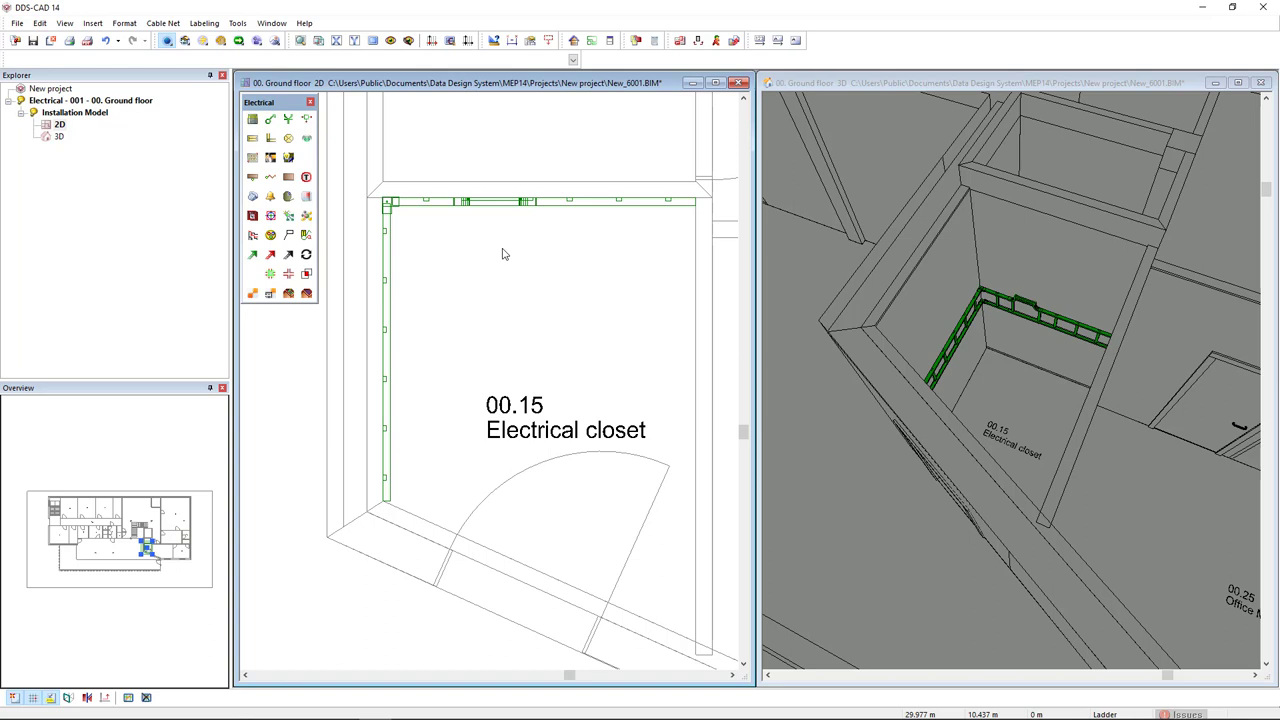
pyautogui.moveTo(464, 260)
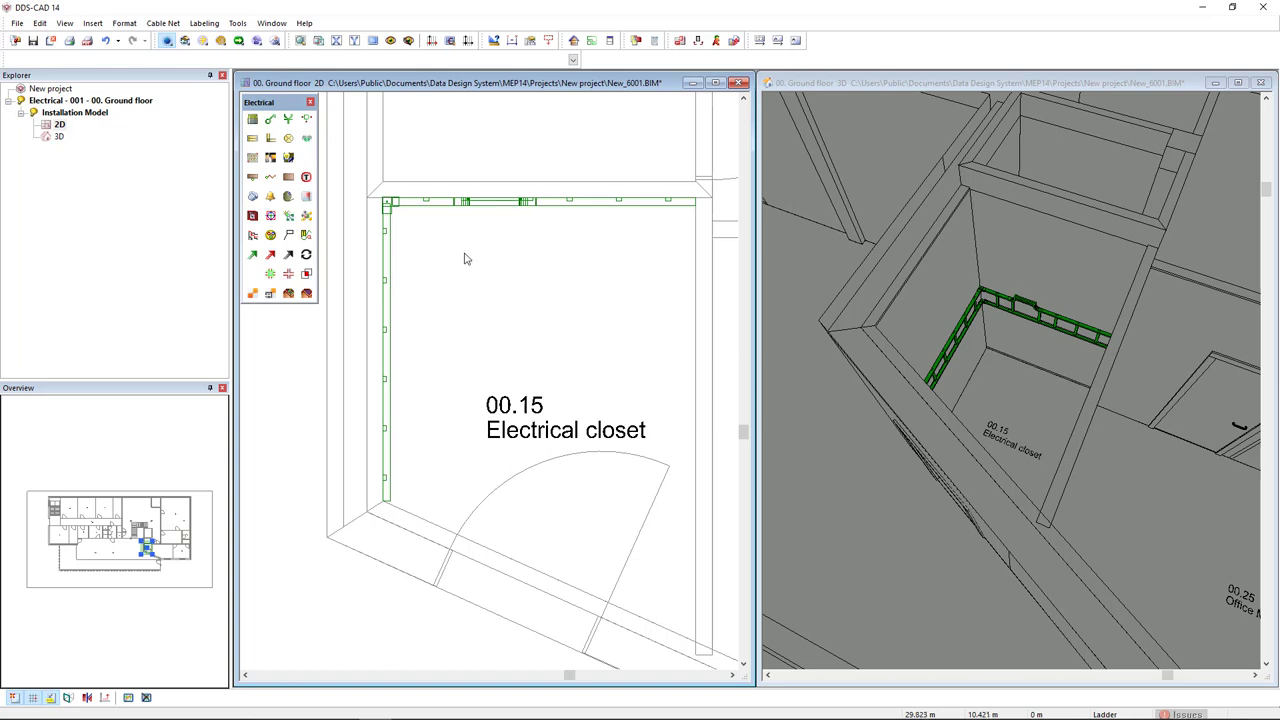
pyautogui.moveTo(252, 252)
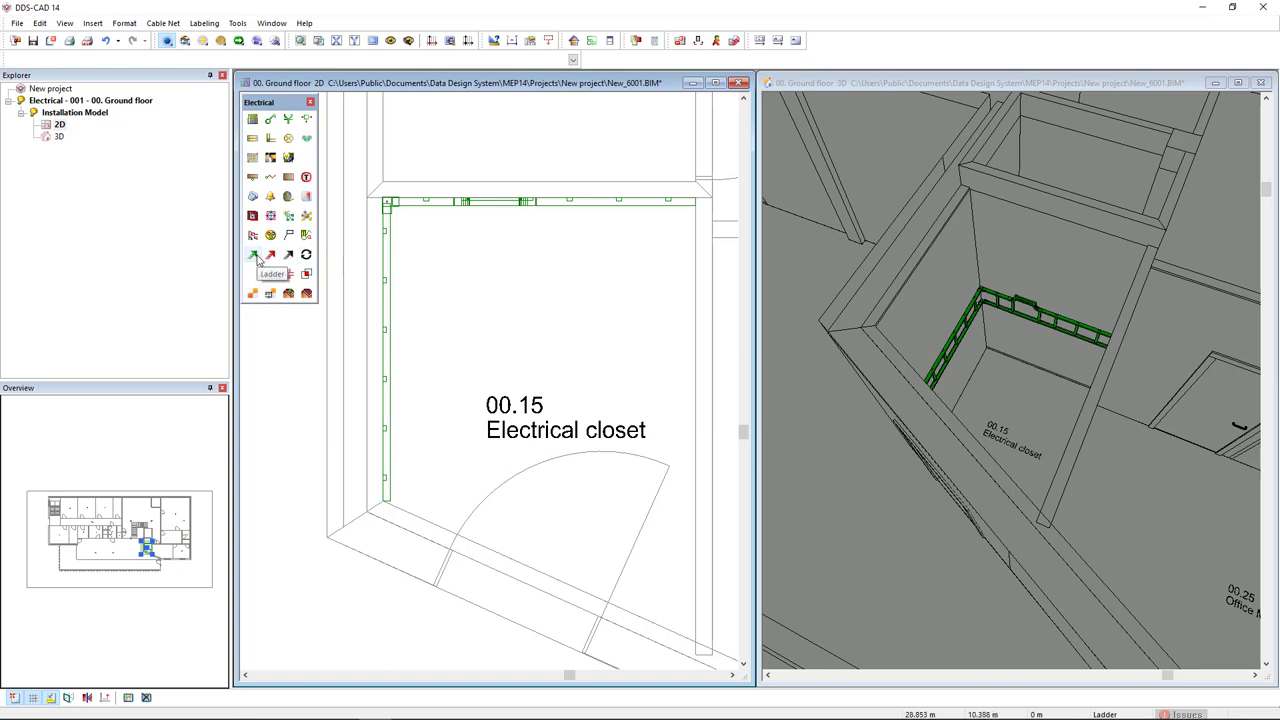
# - Start a new cable ladder run from the Electrical toolbox Ladder tool
pyautogui.click(252, 254)
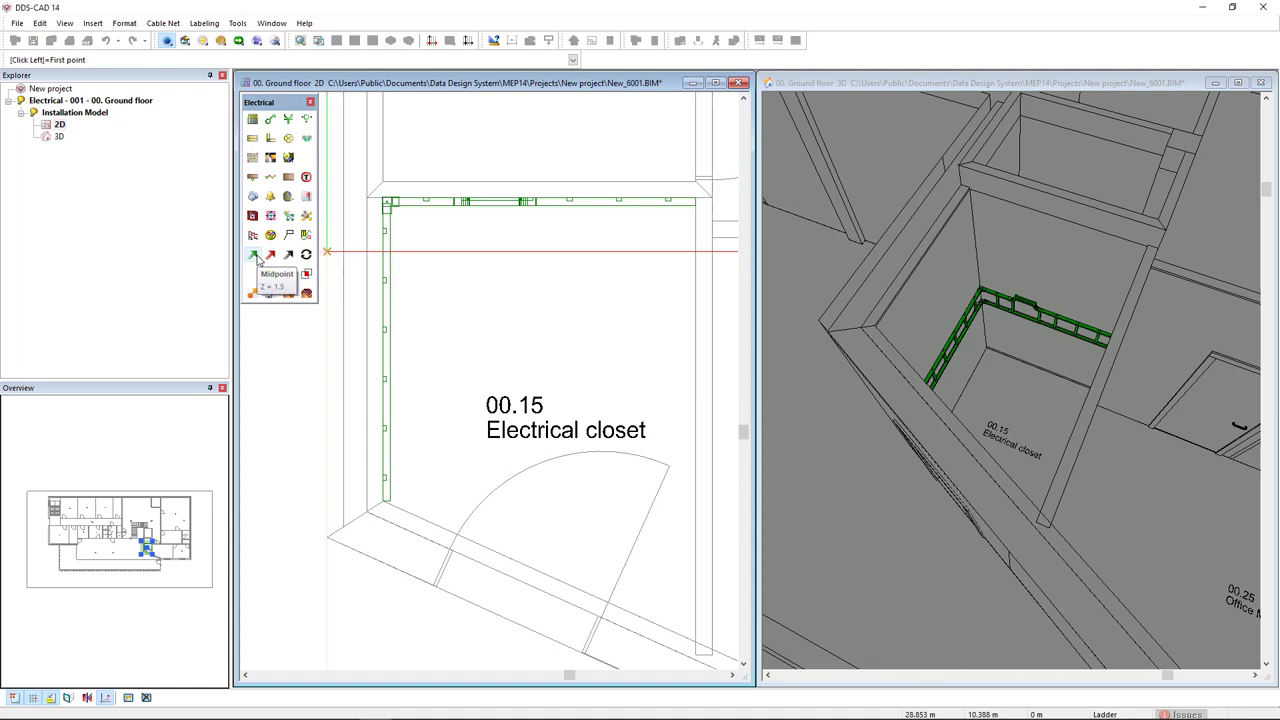
pyautogui.moveTo(490, 276)
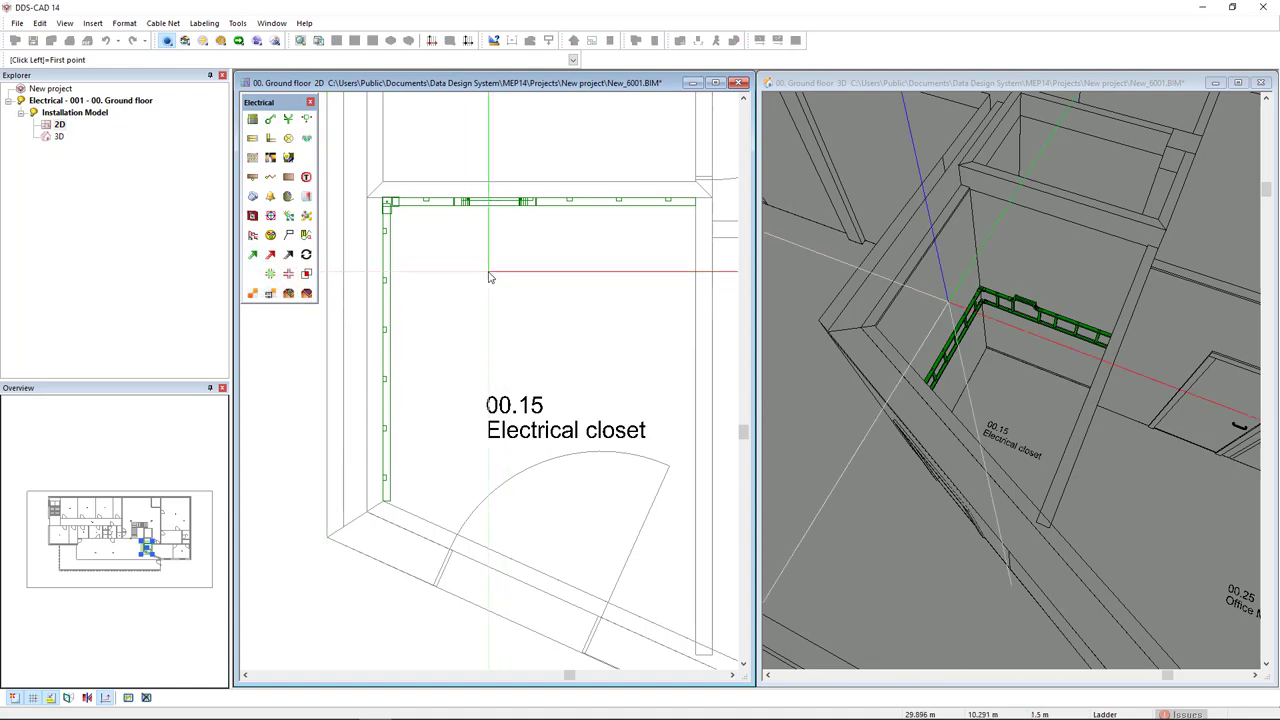
pyautogui.moveTo(490, 232)
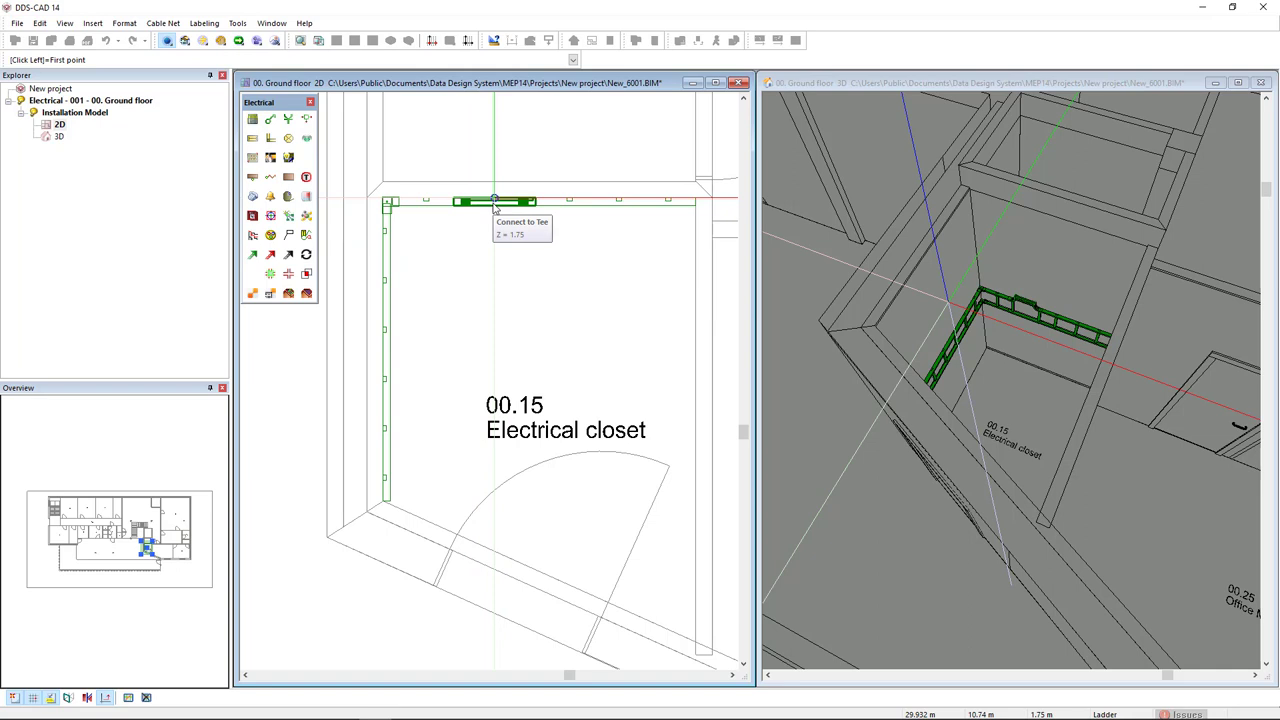
pyautogui.moveTo(494, 210)
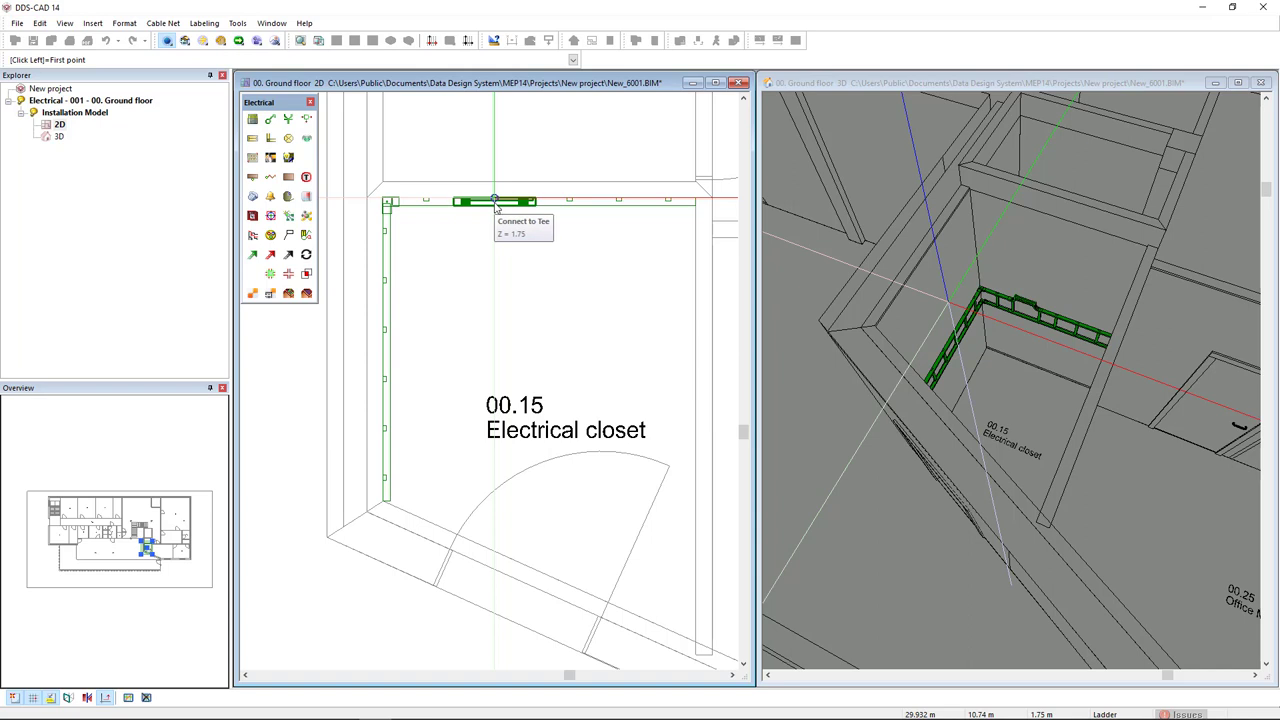
pyautogui.moveTo(496, 206)
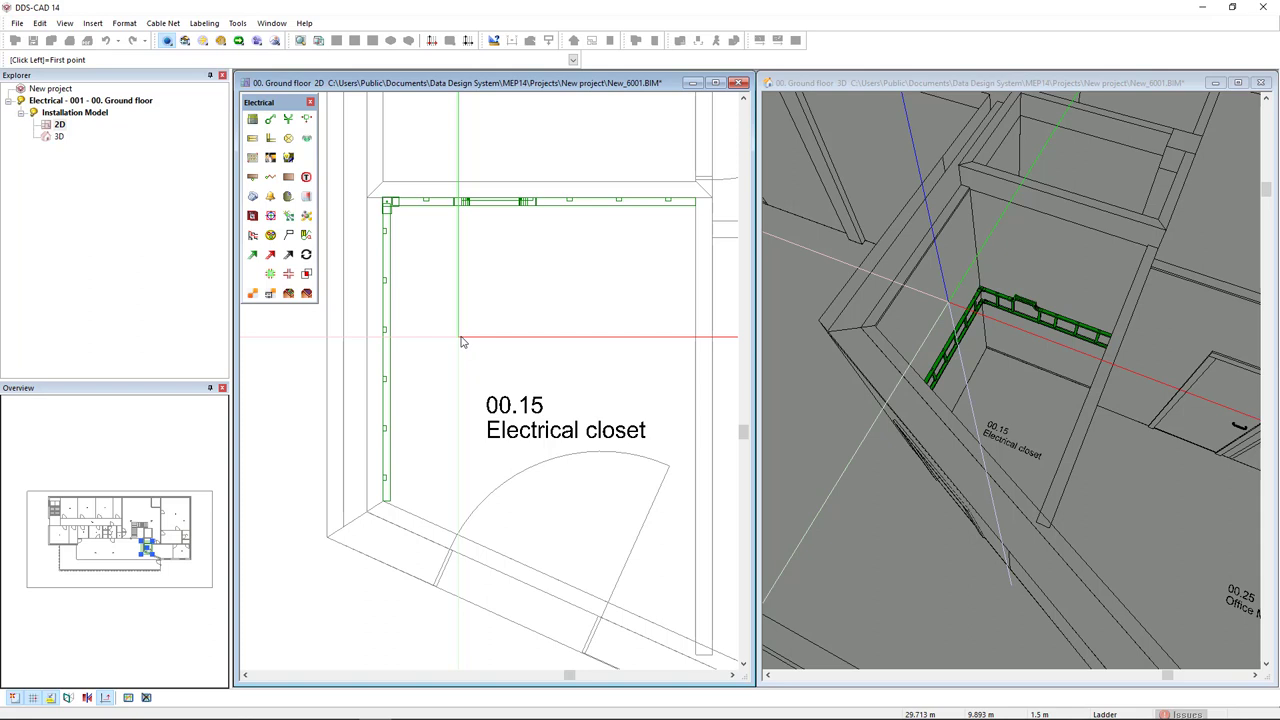
pyautogui.moveTo(496, 204)
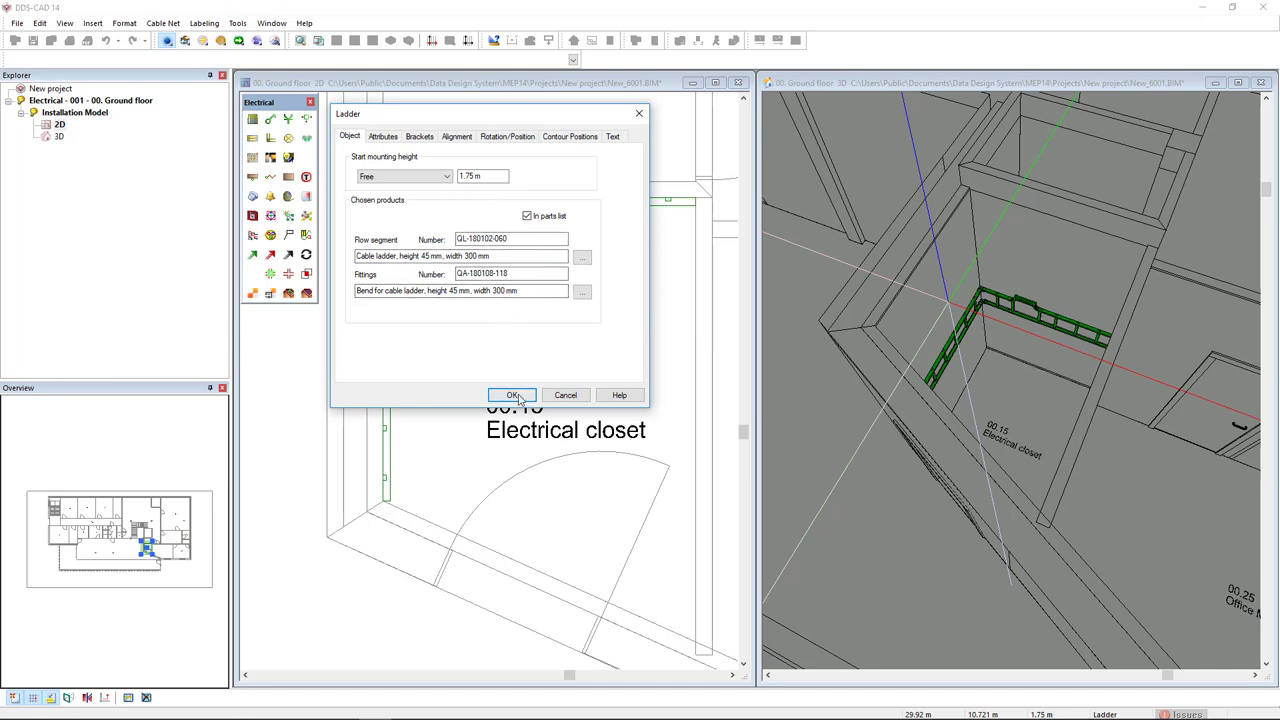
# - Raise a vertical ladder from the tee into shaft 00.27 and end it in the storey above
pyautogui.click(512, 394)
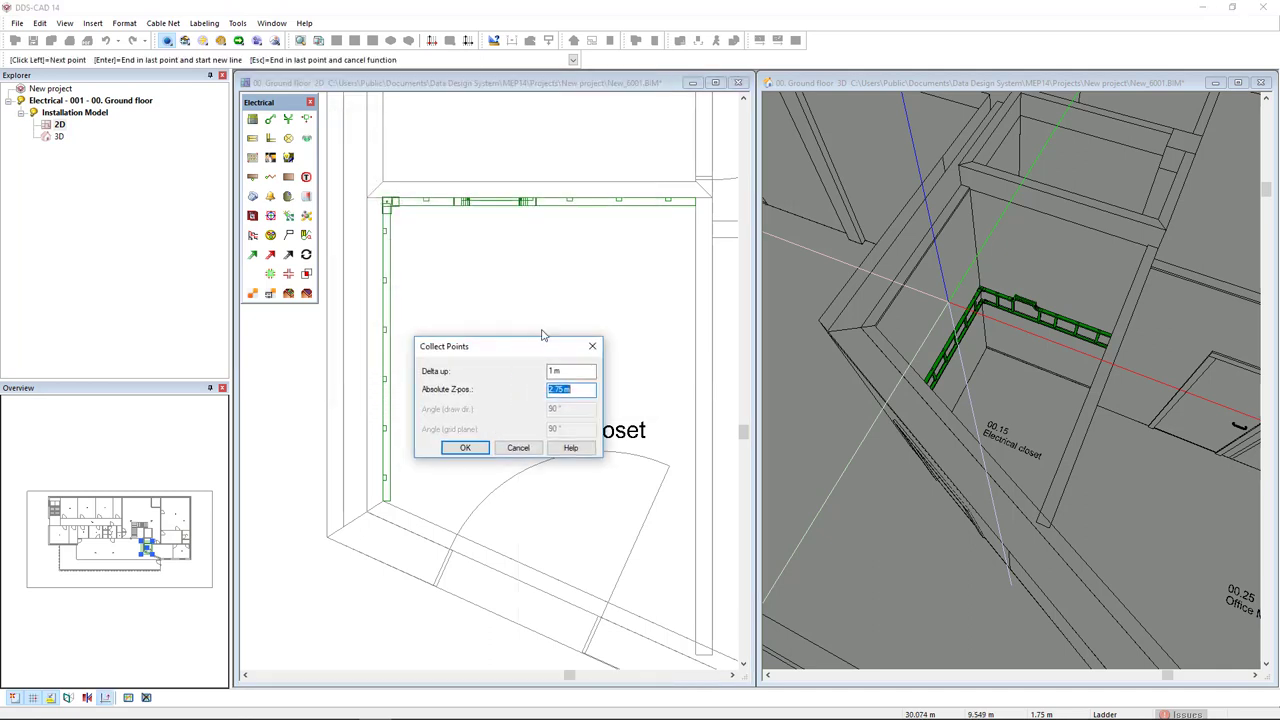
pyautogui.moveTo(508, 346); pyautogui.dragTo(528, 244)
pyautogui.write('3')
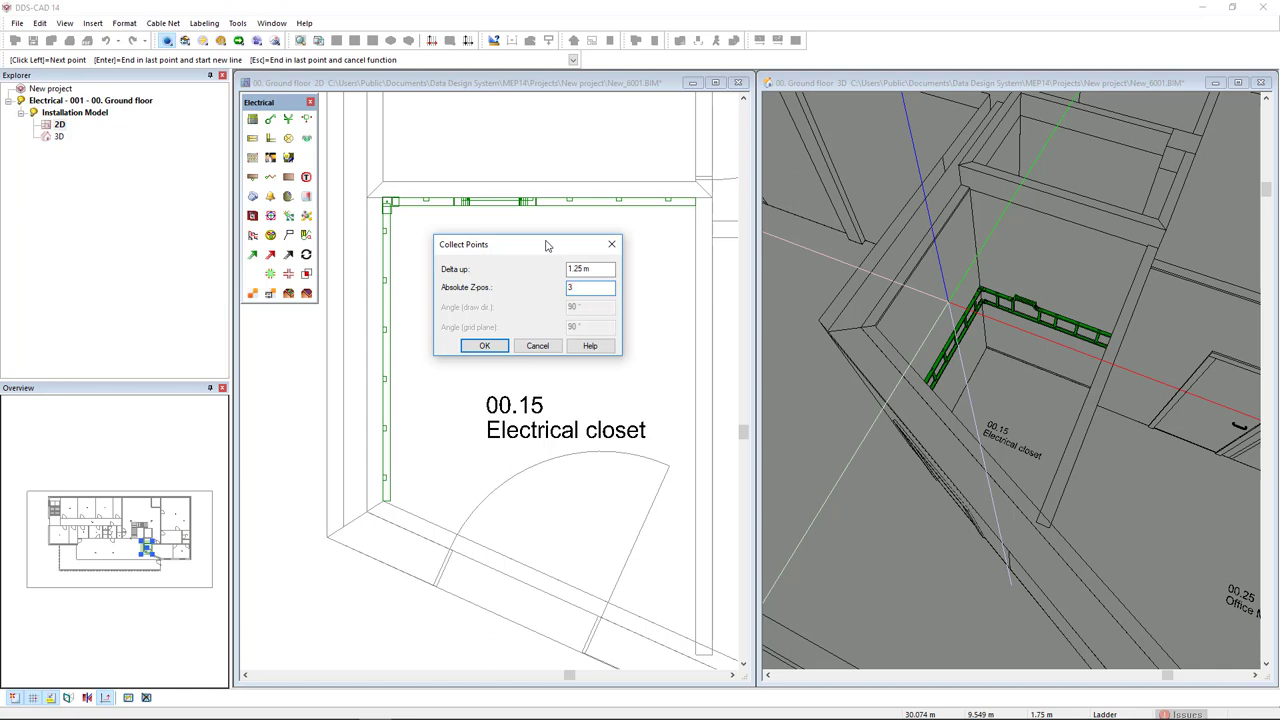
pyautogui.click(484, 344)
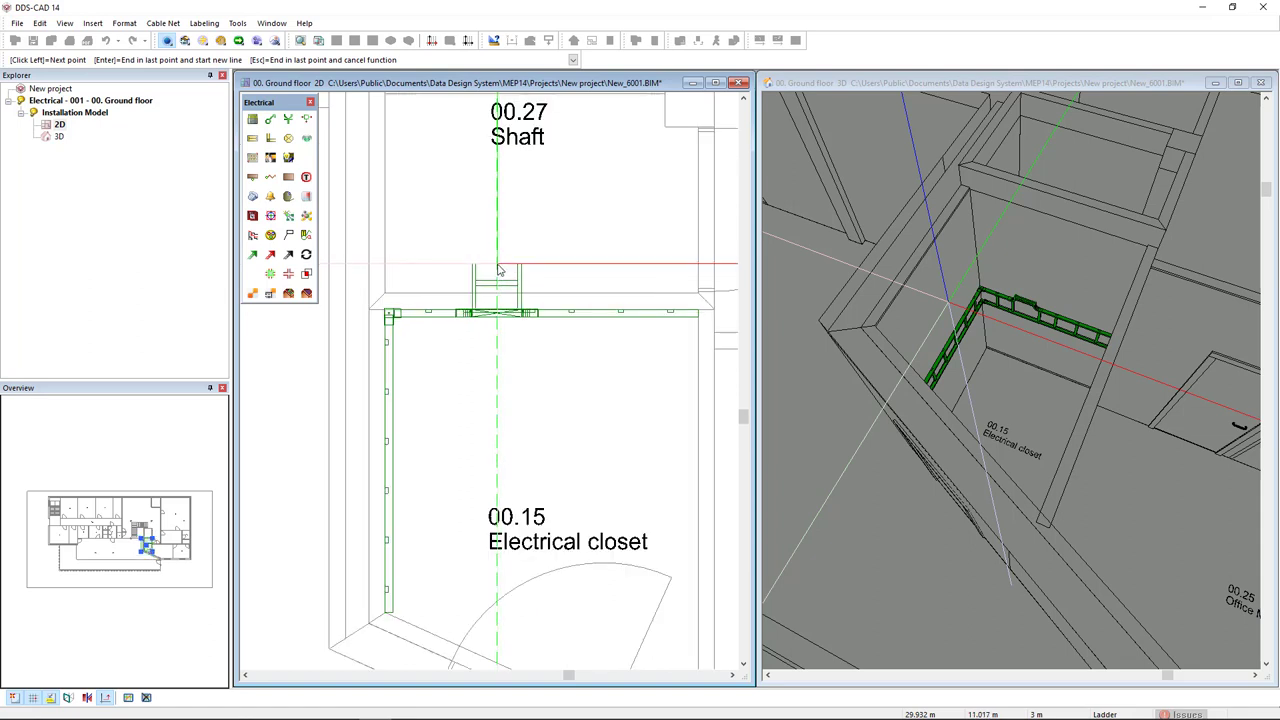
pyautogui.rightClick(498, 268)
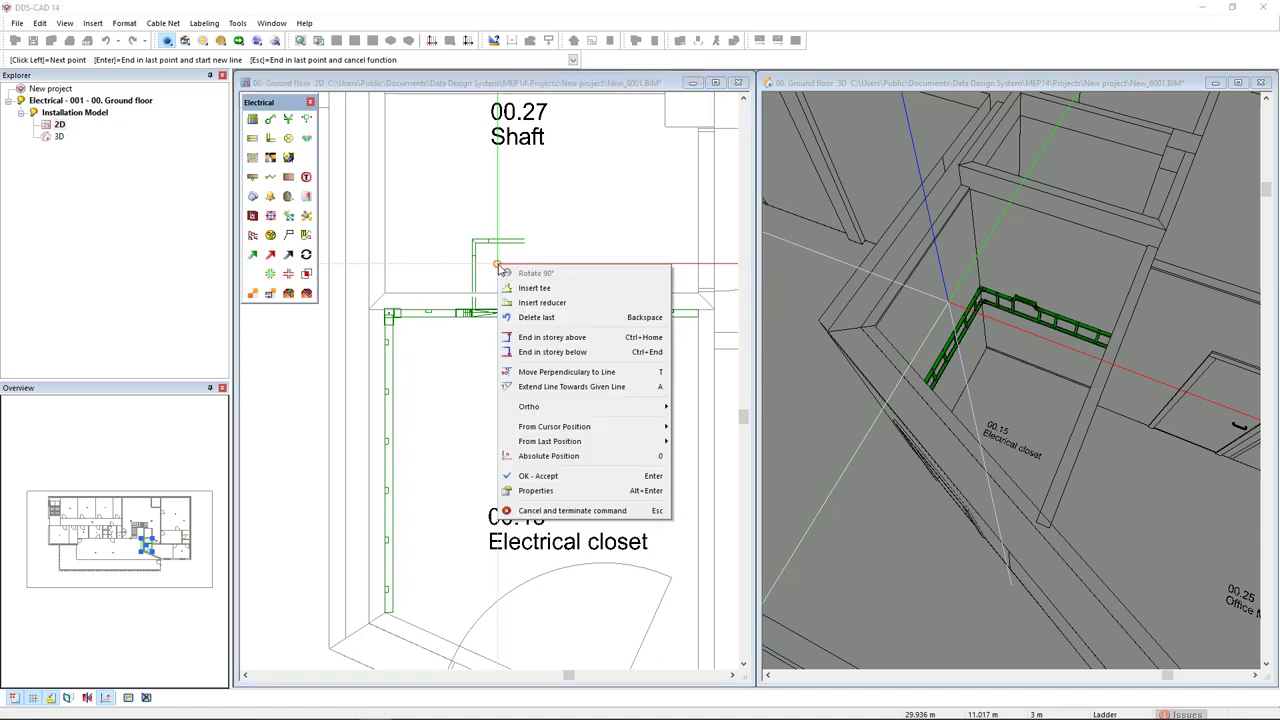
pyautogui.moveTo(600, 336)
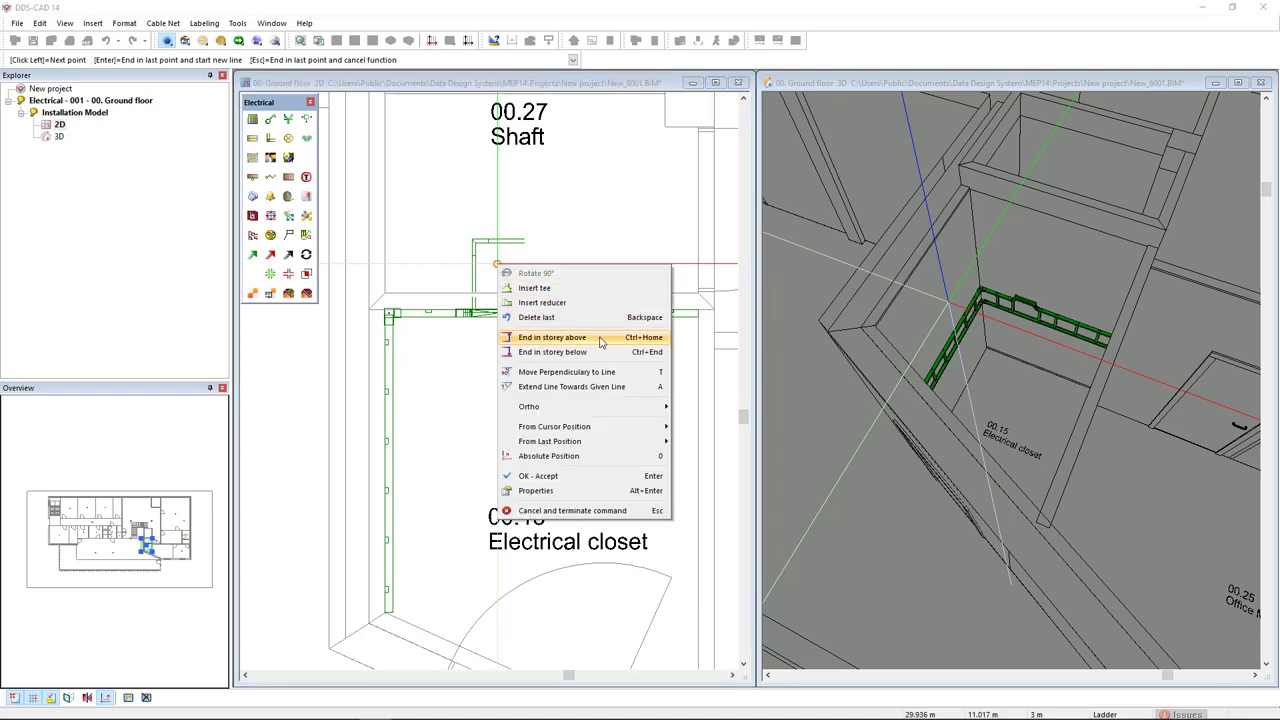
pyautogui.click(552, 336)
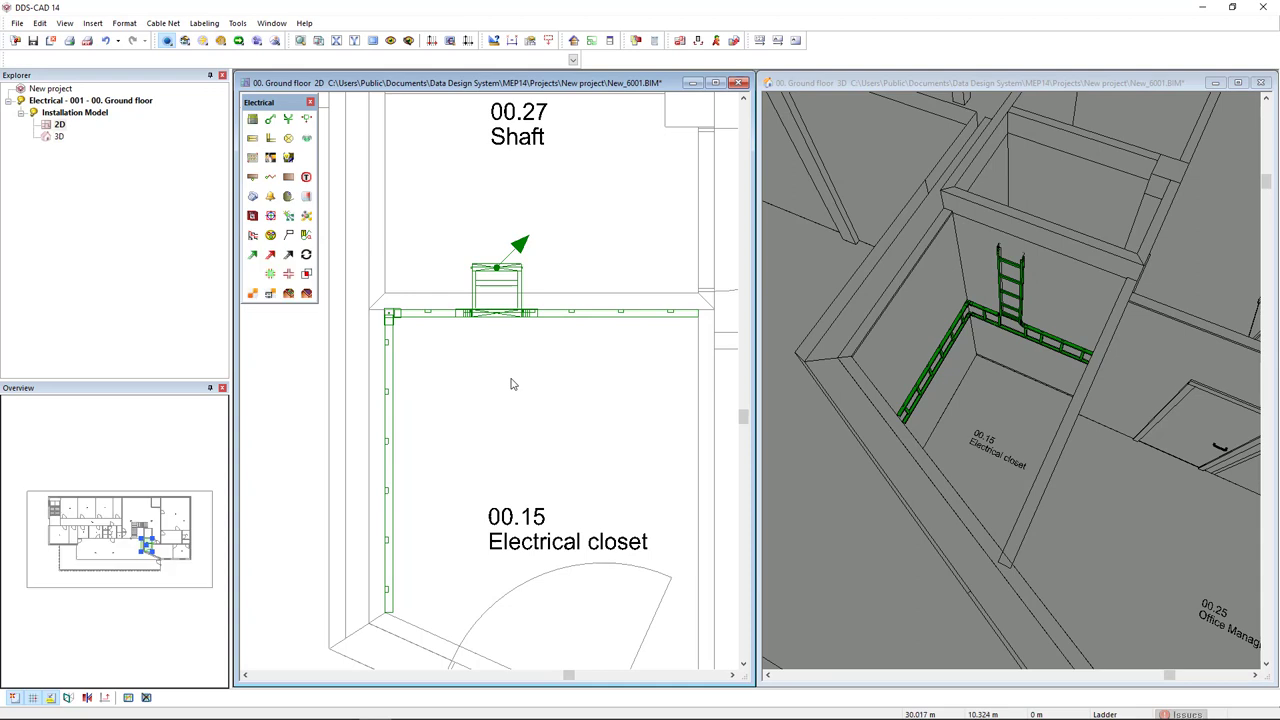
pyautogui.moveTo(328, 188)
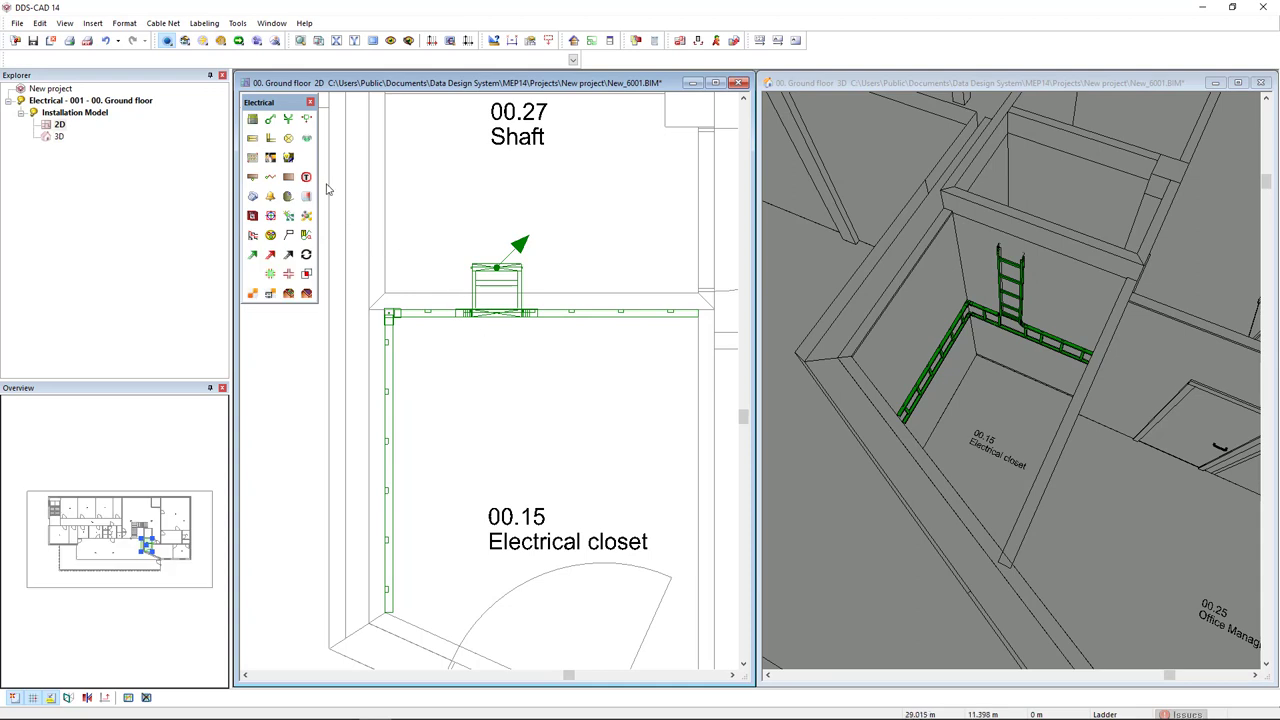
pyautogui.moveTo(220, 40)
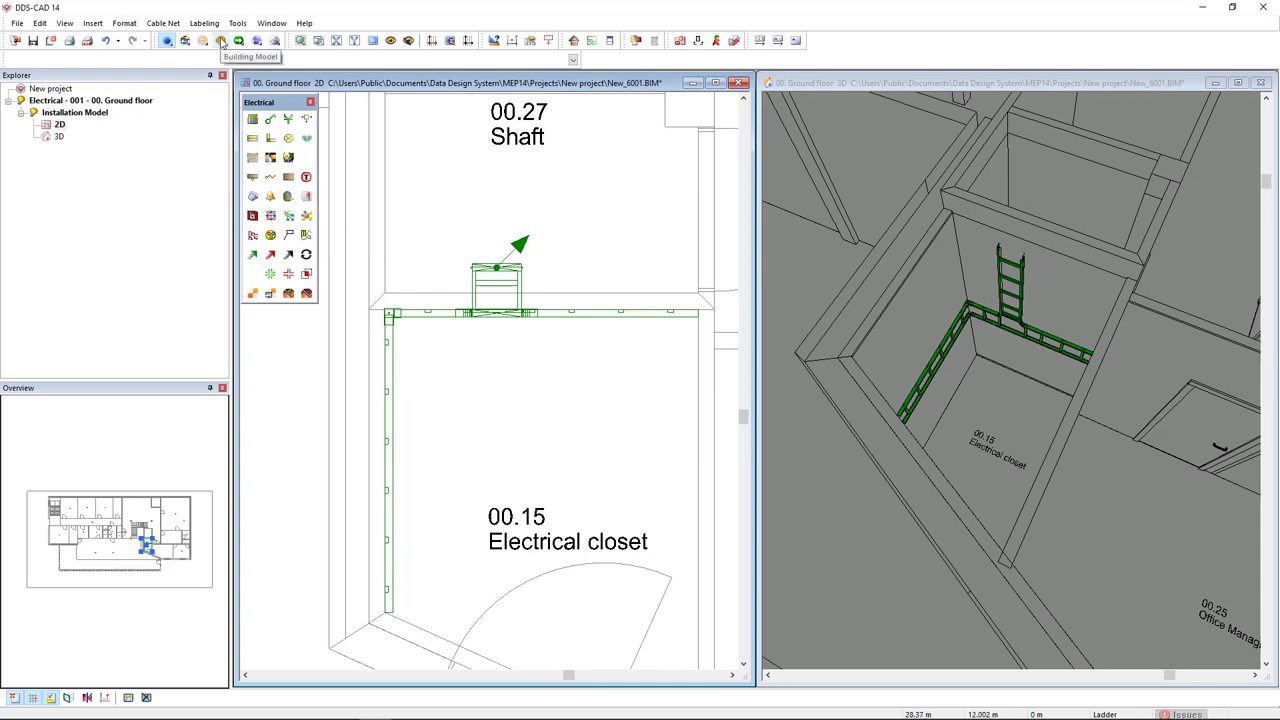
# - Place an Opening Element spanning the ladder at the shaft 00.27 wall using Building Model tools
pyautogui.click(220, 40)
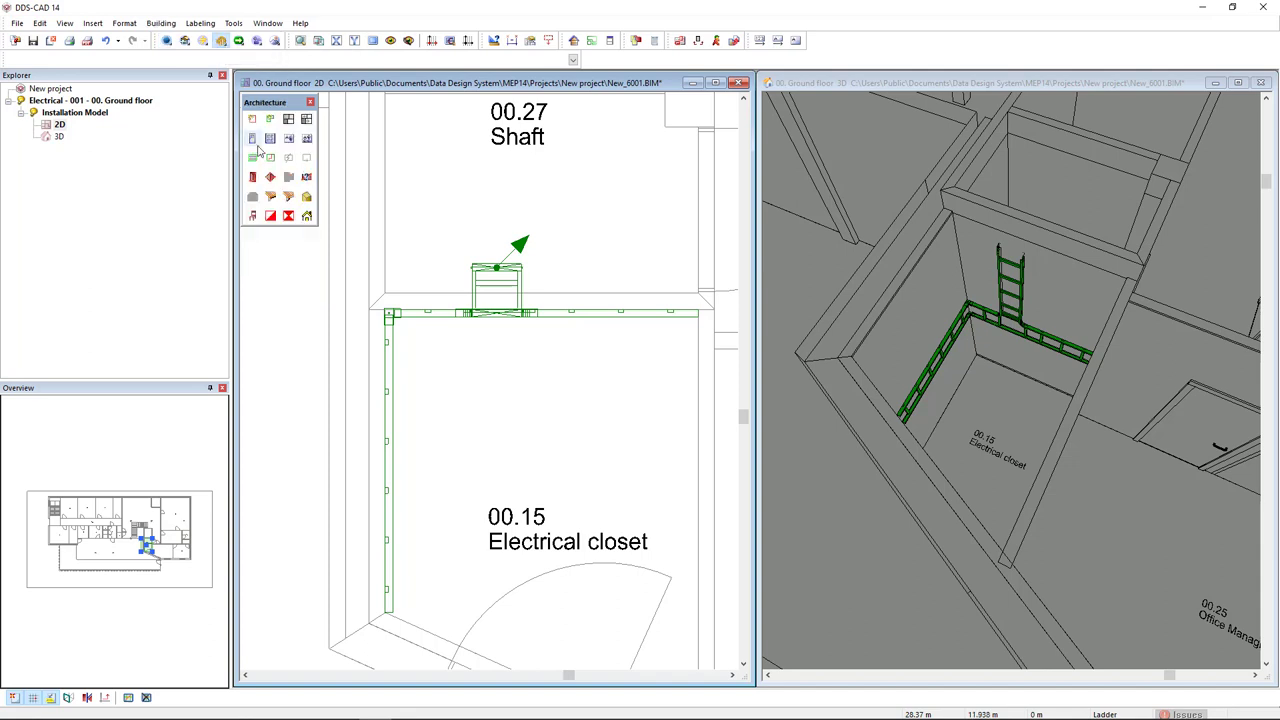
pyautogui.moveTo(296, 216)
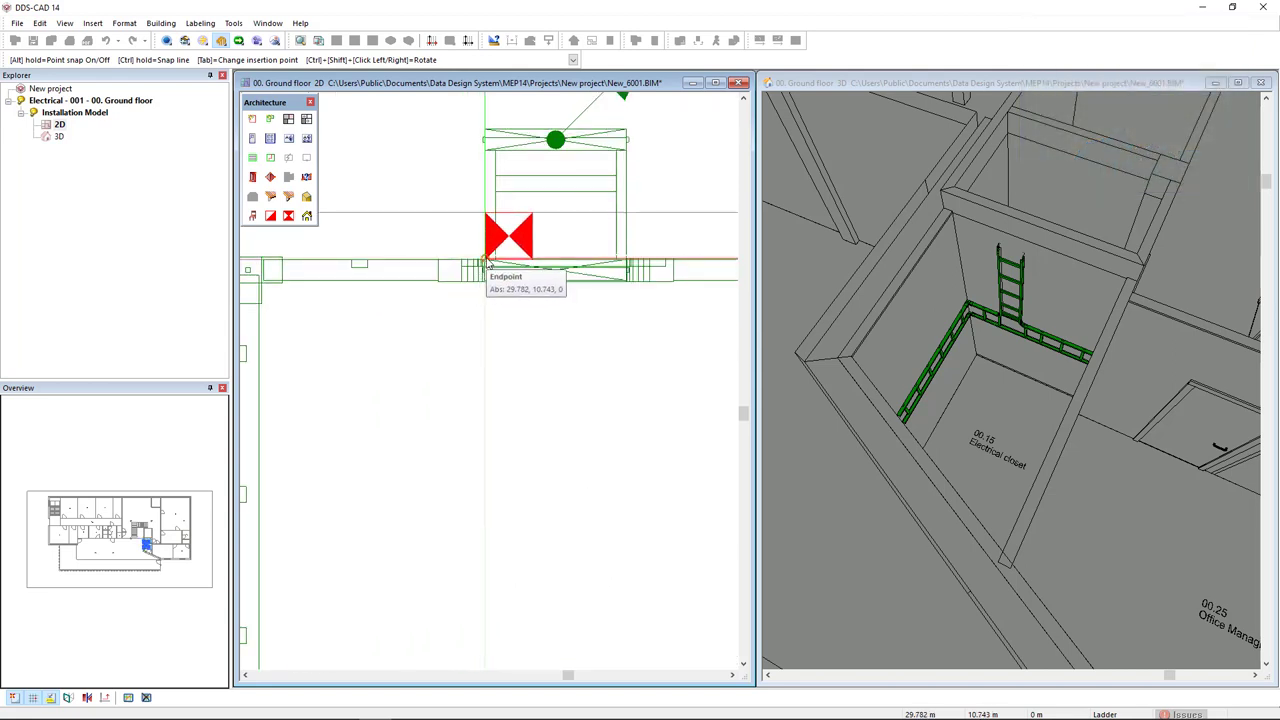
pyautogui.click(510, 236)
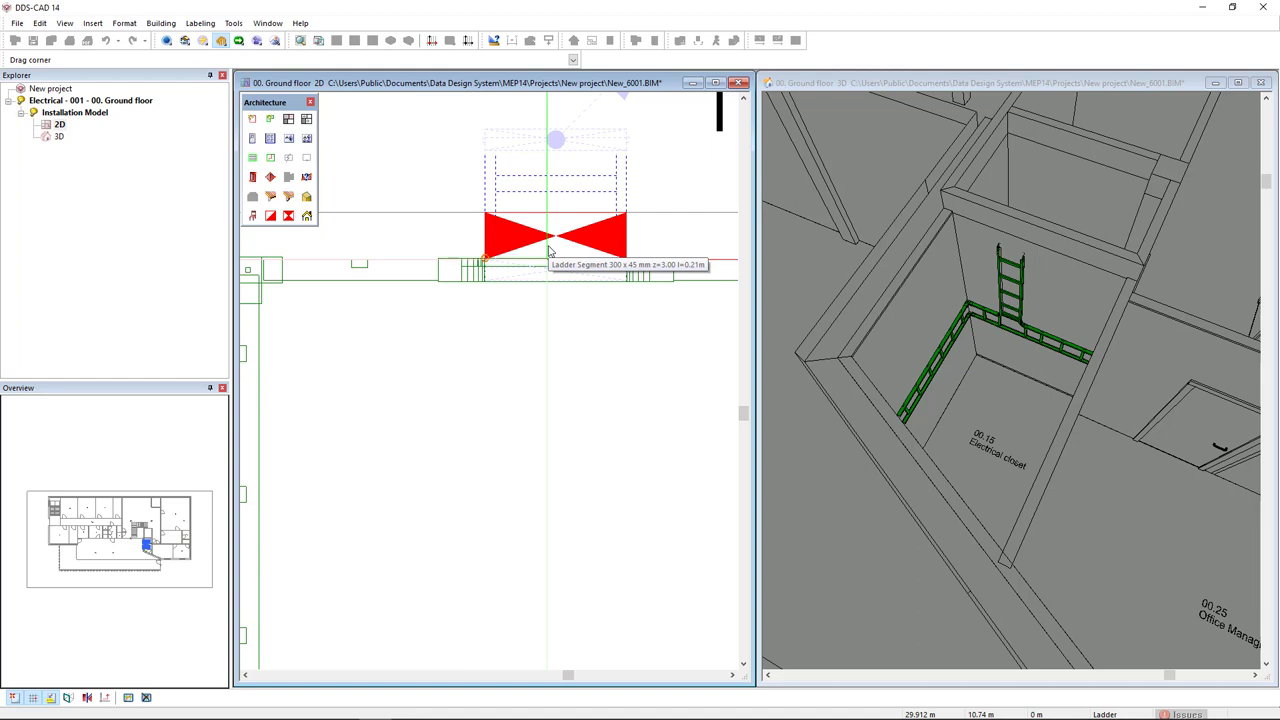
pyautogui.click(556, 238)
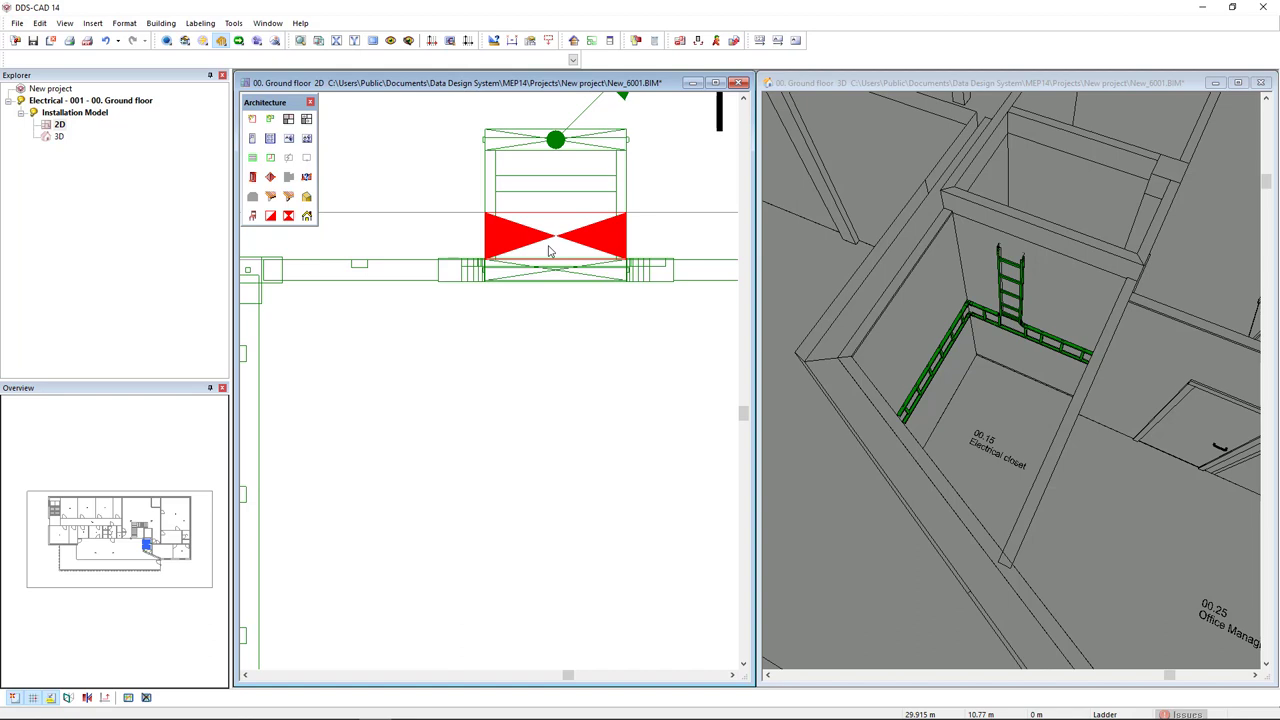
pyautogui.moveTo(544, 248)
pyautogui.write('.05')
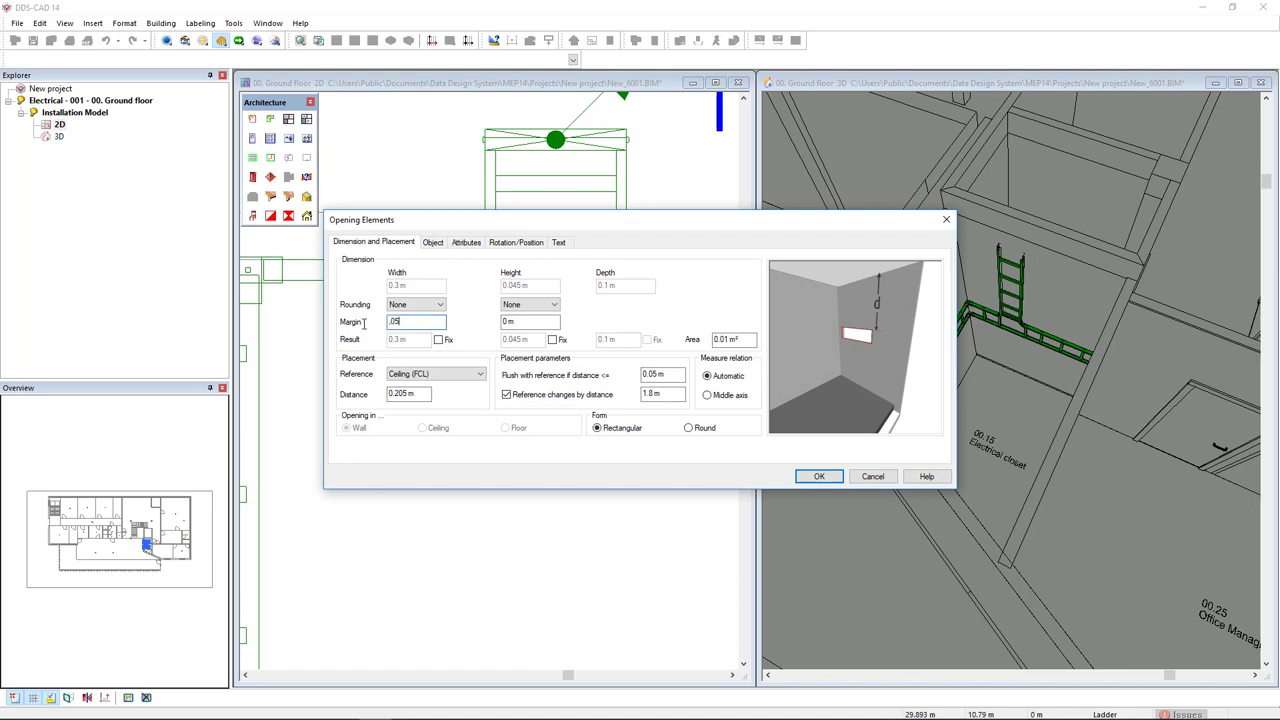
# - Give the shaft opening 0.05 m width and height margins and confirm it
pyautogui.press('Tab')
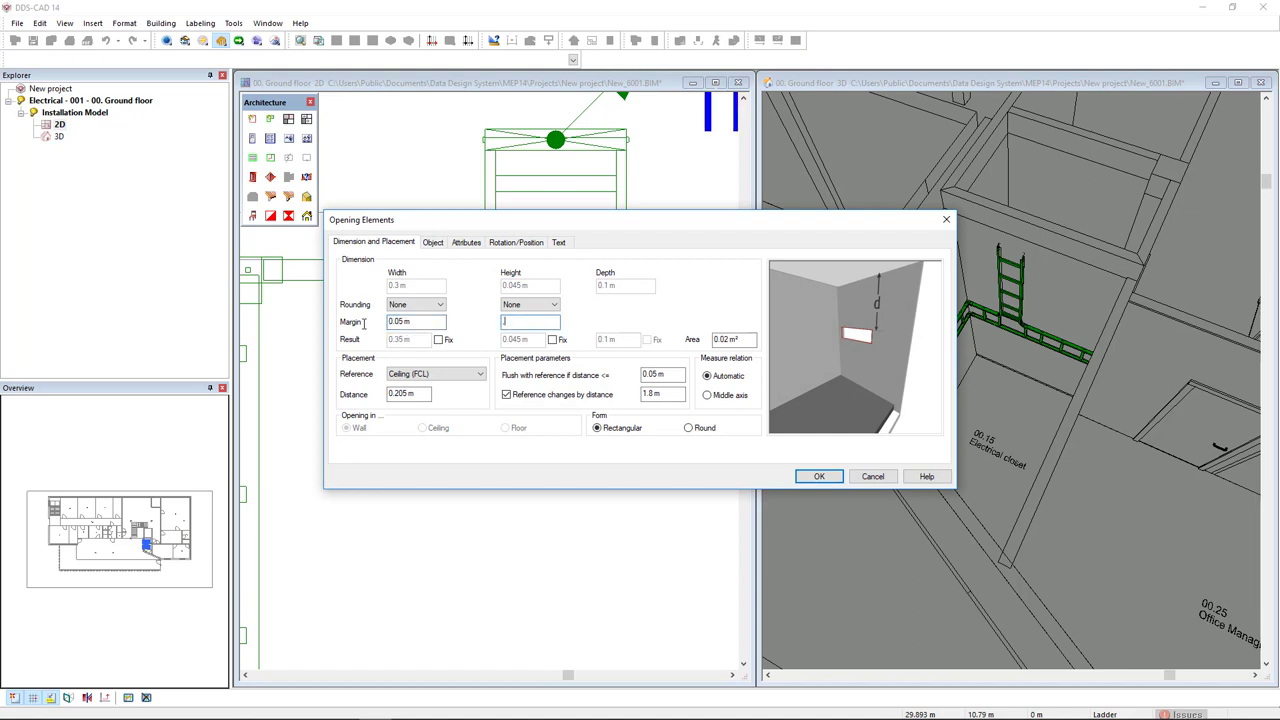
pyautogui.write('.05')
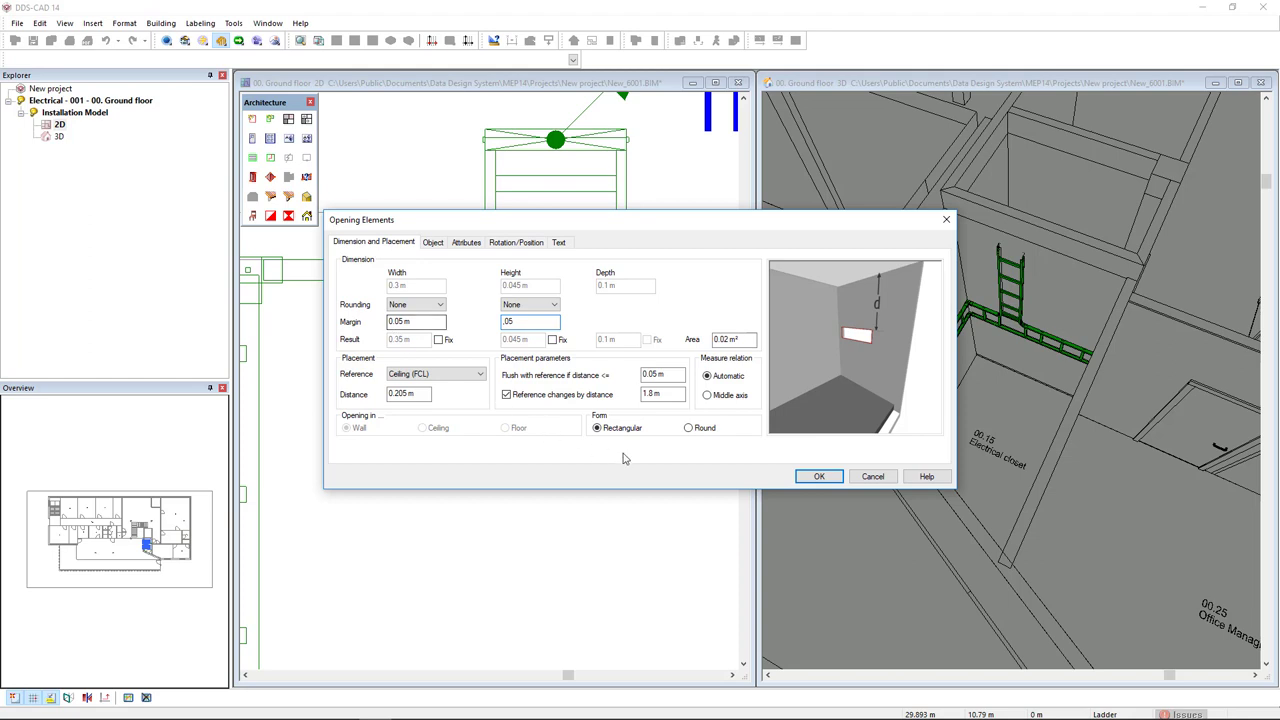
pyautogui.click(820, 476)
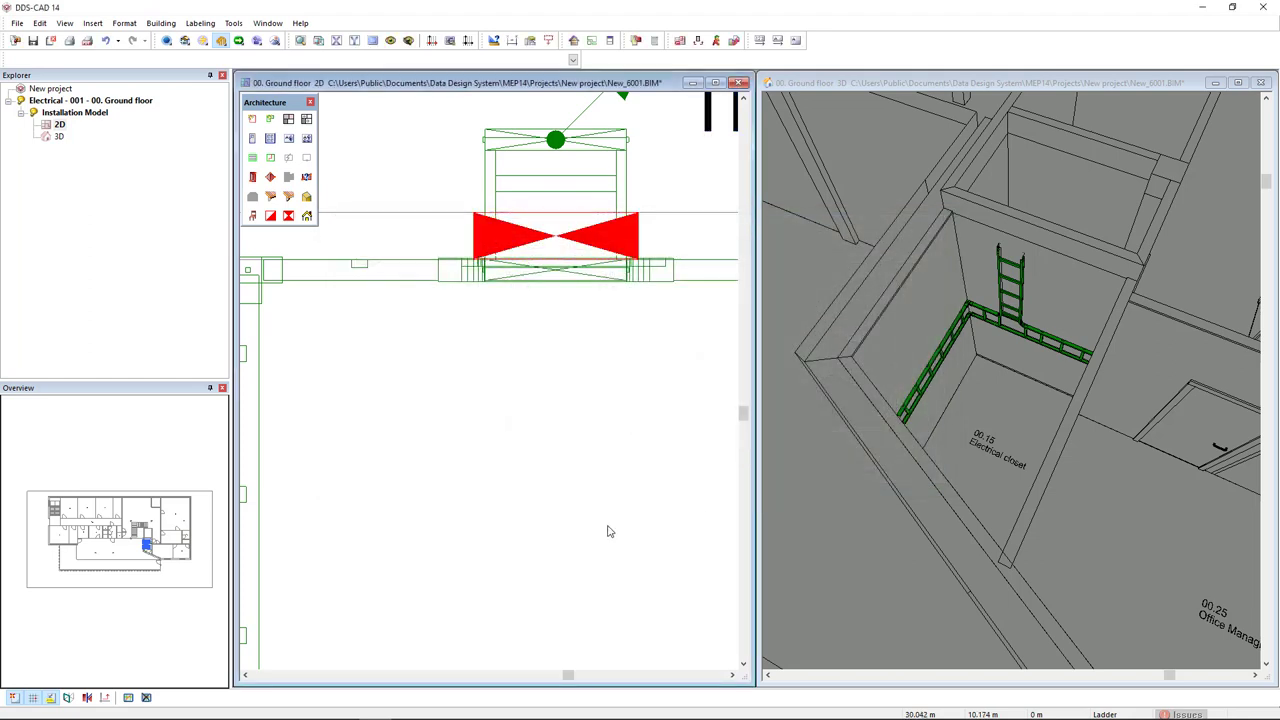
pyautogui.moveTo(960, 286)
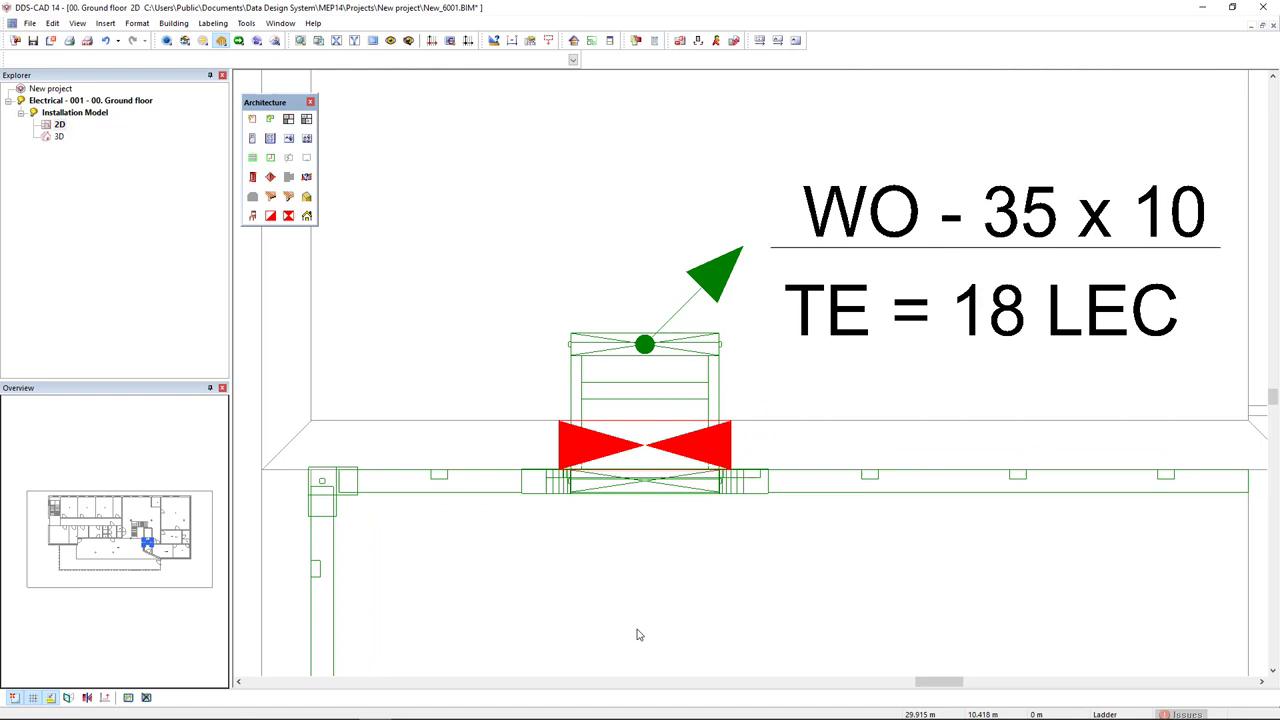
pyautogui.moveTo(720, 292)
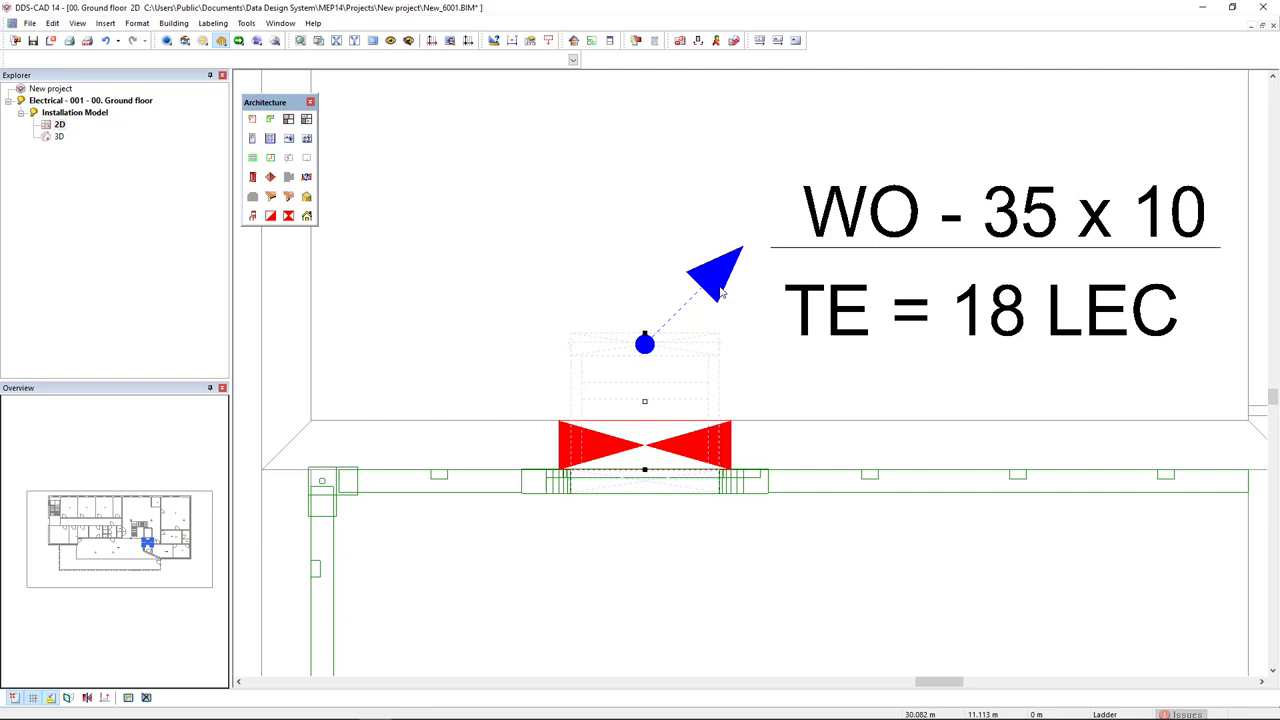
# - Open the first-floor storey model from the opening's storey port and zoom to it
pyautogui.rightClick(718, 292)
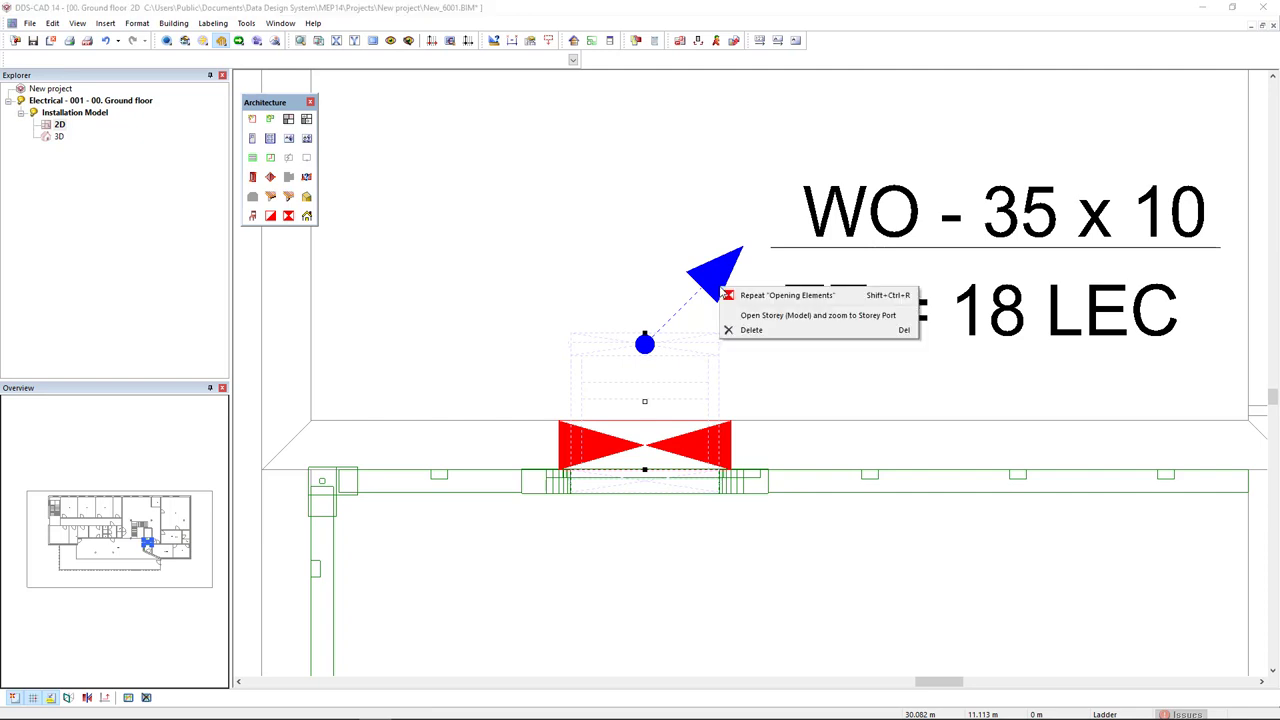
pyautogui.moveTo(818, 316)
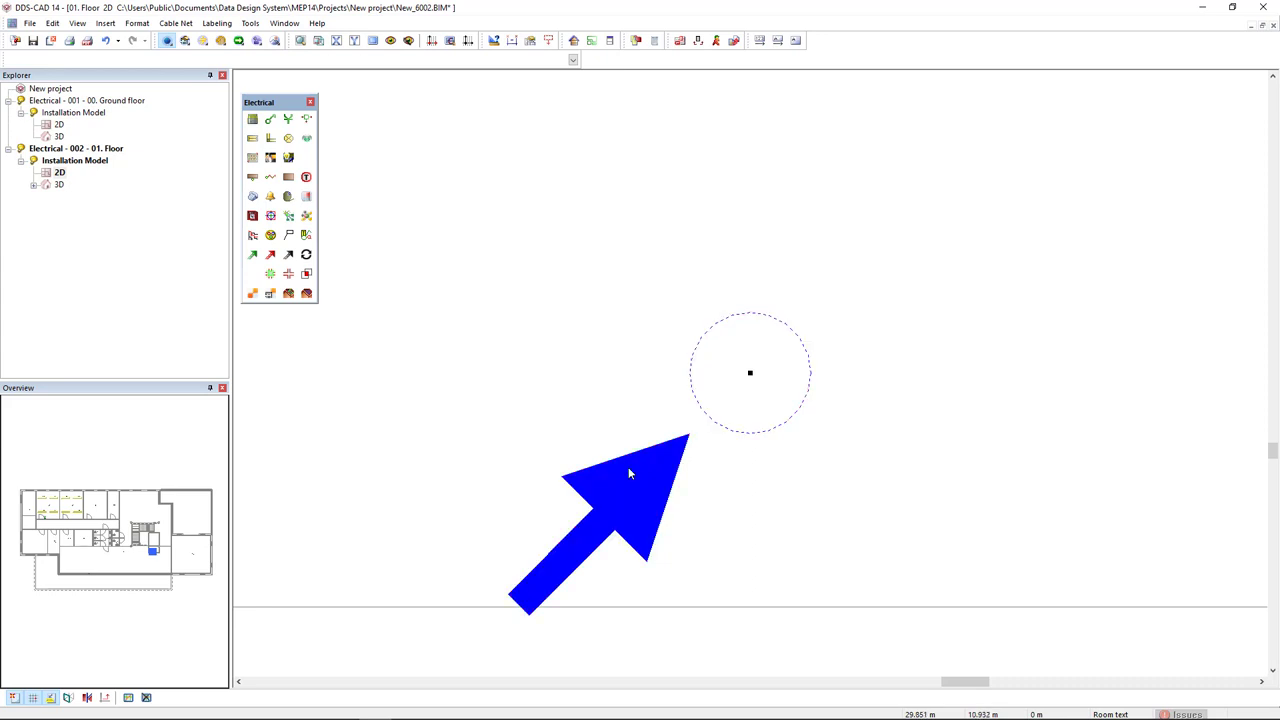
# - Continue the ladder from the storey below and route it along the first-floor corridor past the Restaurant
pyautogui.rightClick(630, 472)
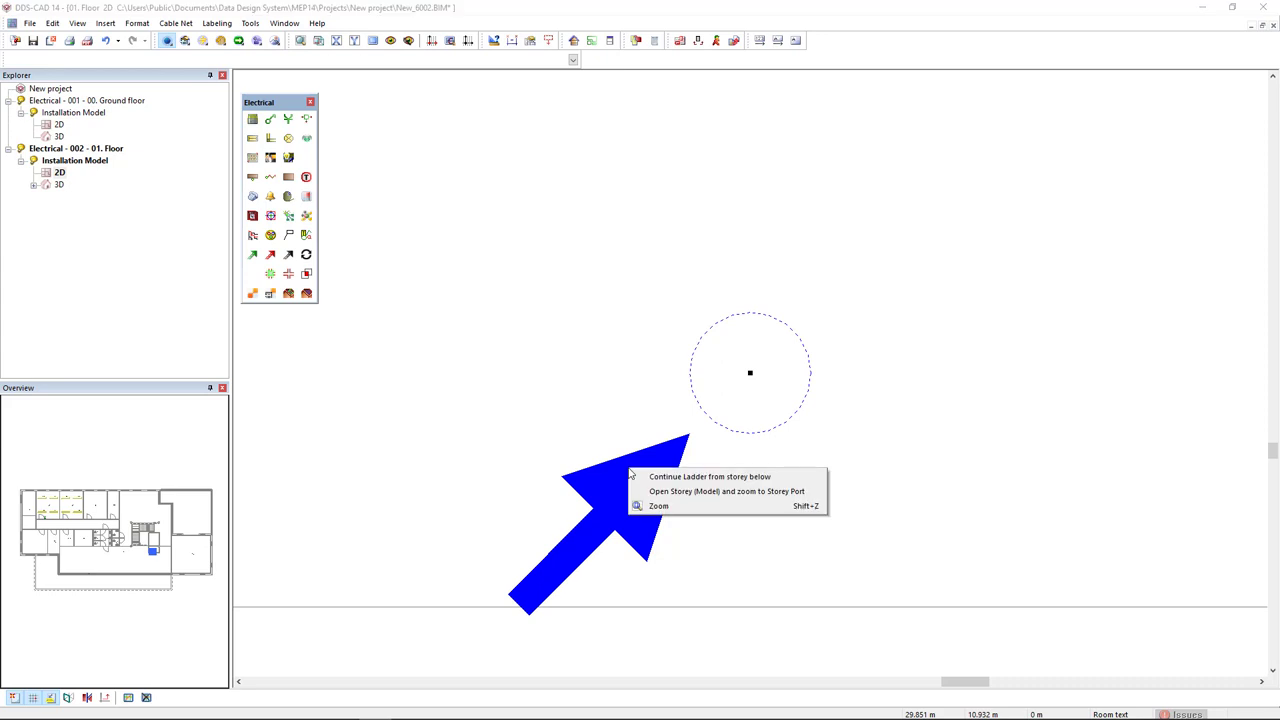
pyautogui.moveTo(710, 476)
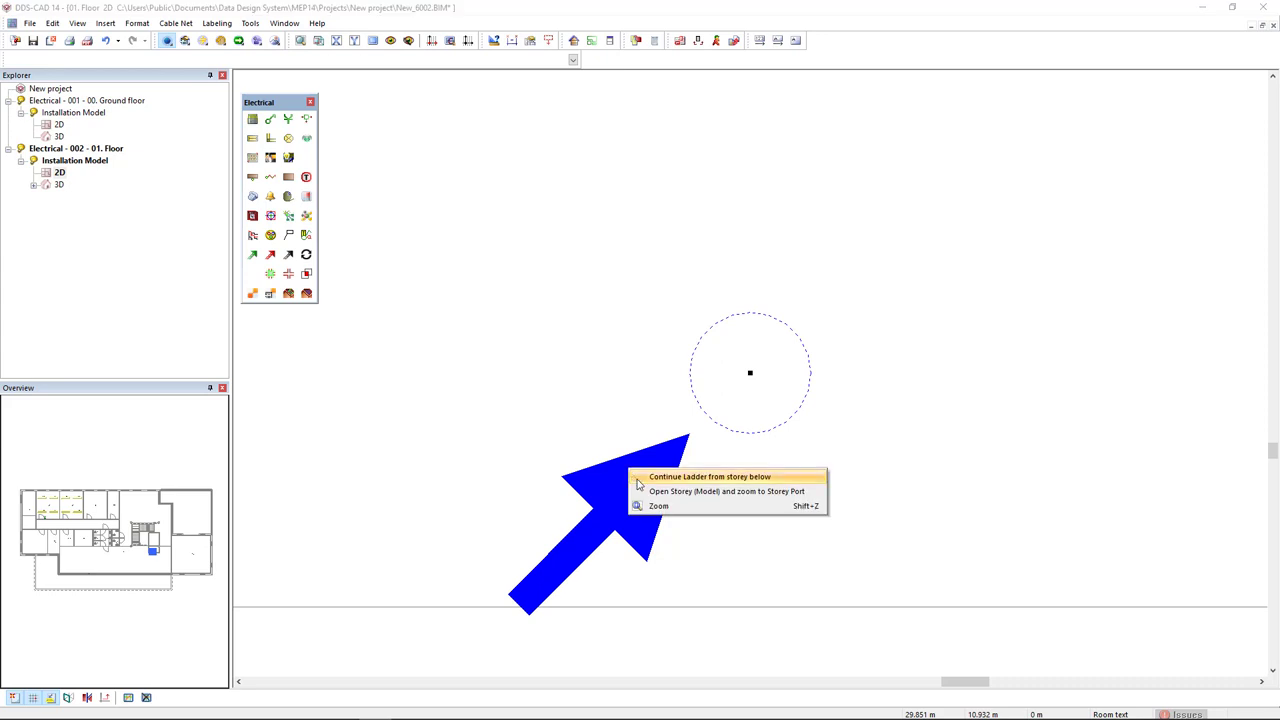
pyautogui.click(708, 476)
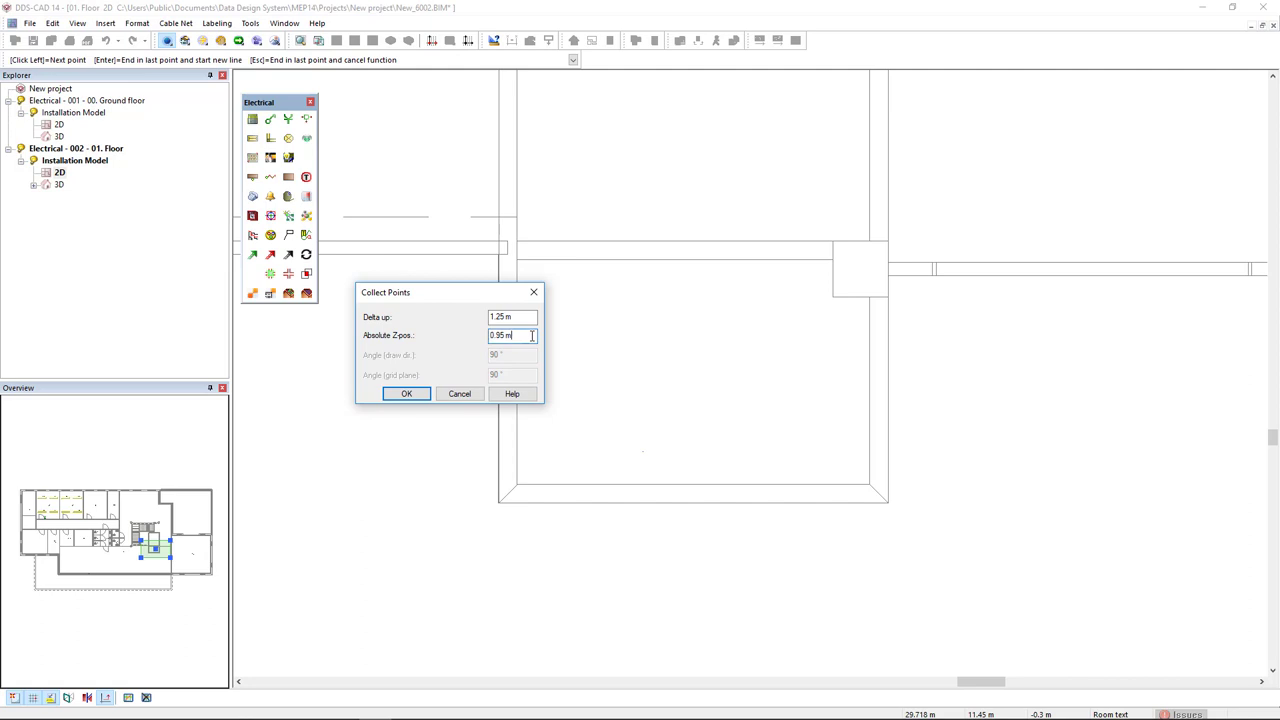
pyautogui.tripleClick(512, 336)
pyautogui.write('3.2')
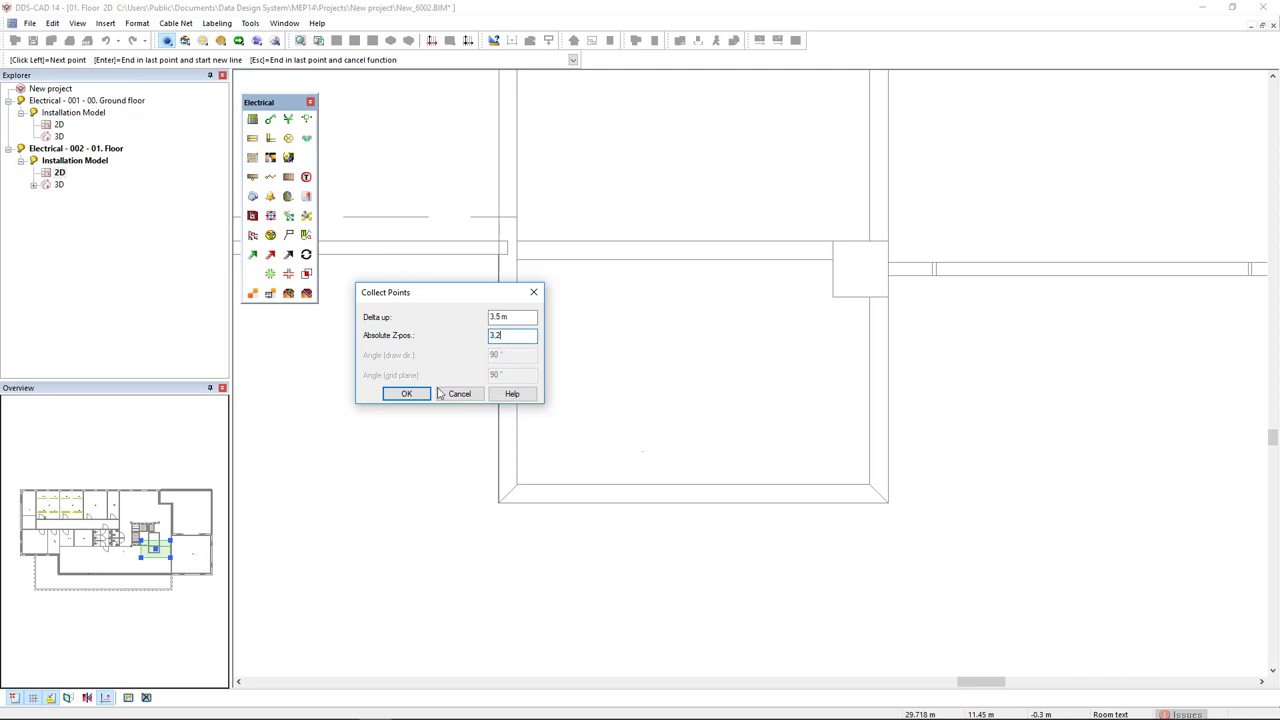
pyautogui.click(406, 392)
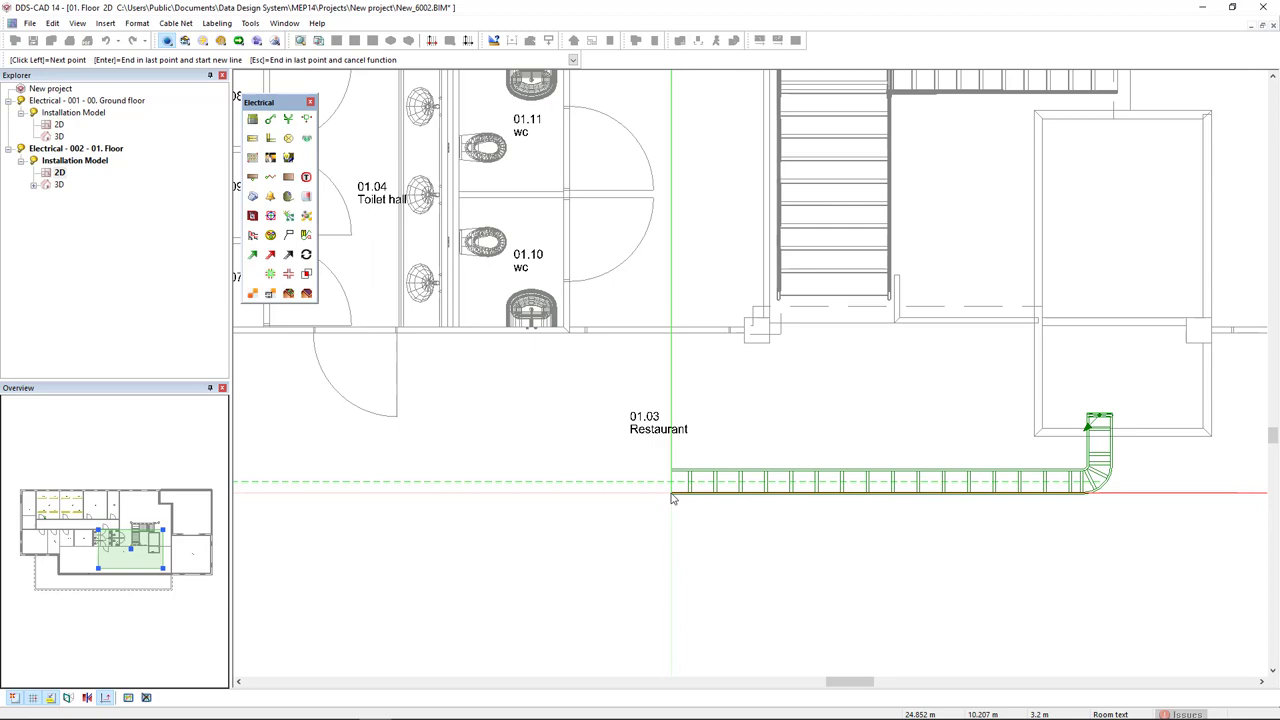
pyautogui.click(658, 332)
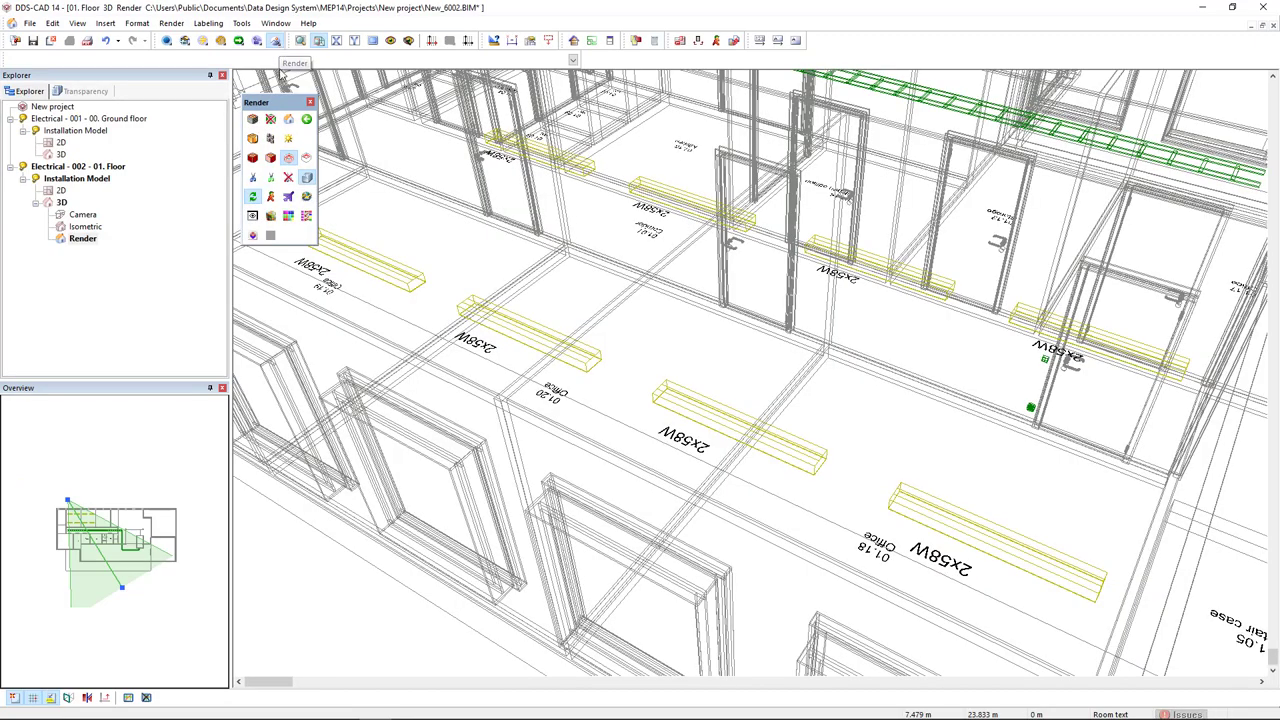
# - Render the 3D view shaded, showing the ladder through the first-floor corridors
pyautogui.click(252, 120)
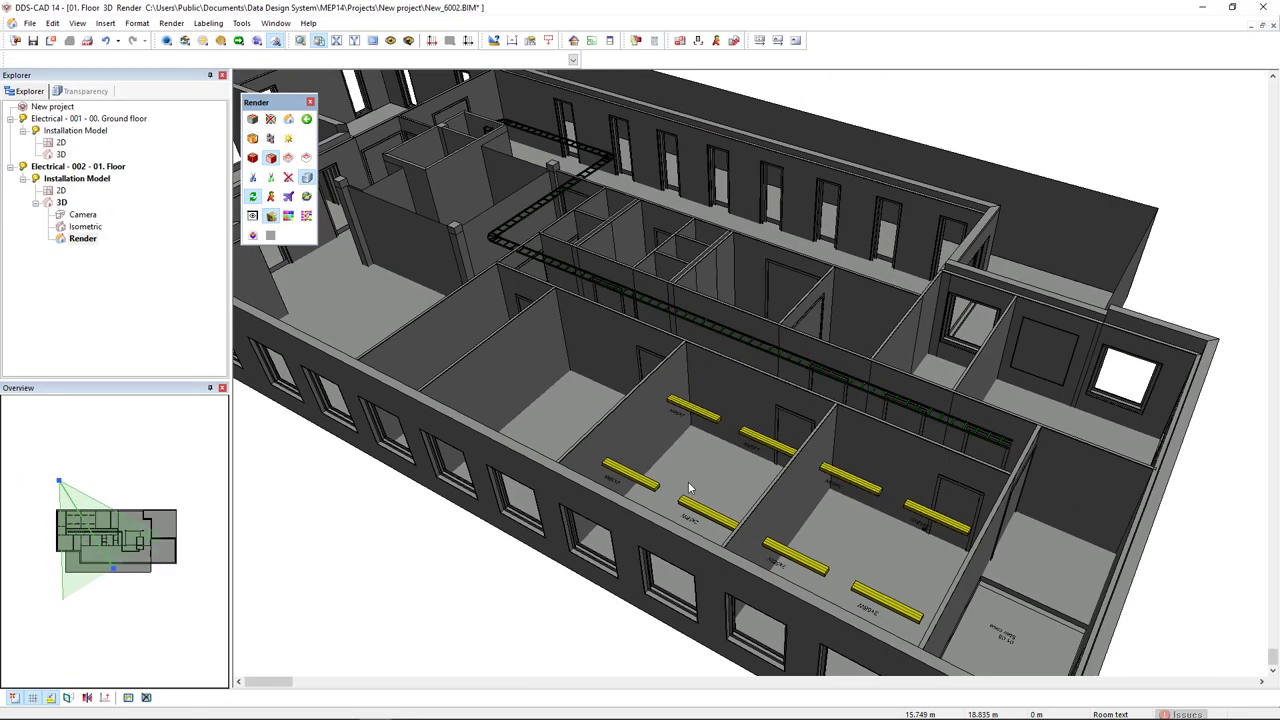